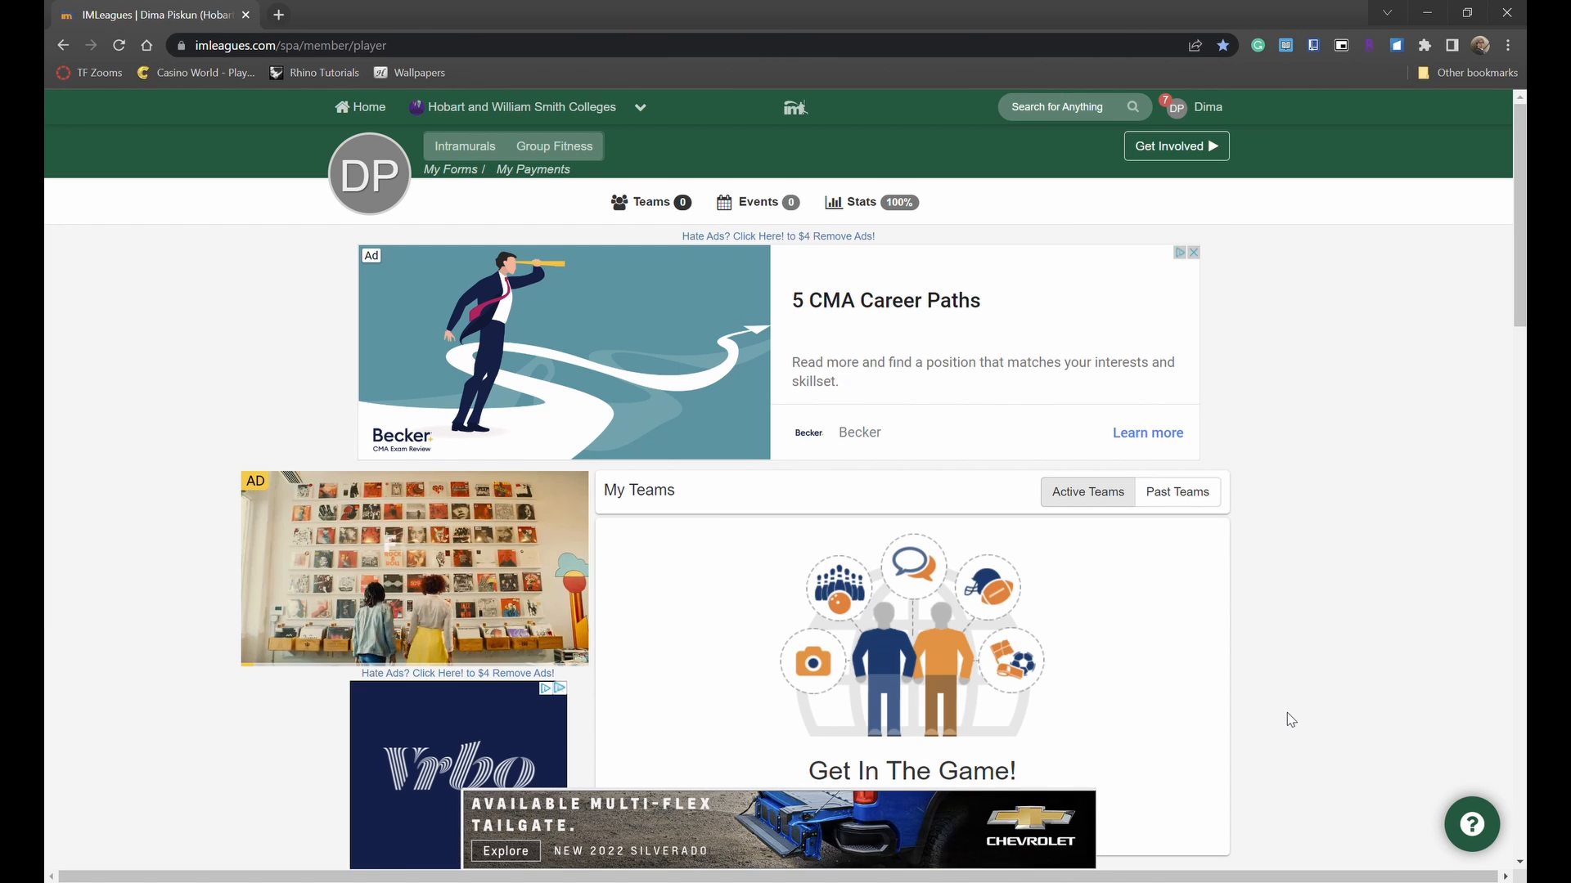
mouse_move(1304, 596)
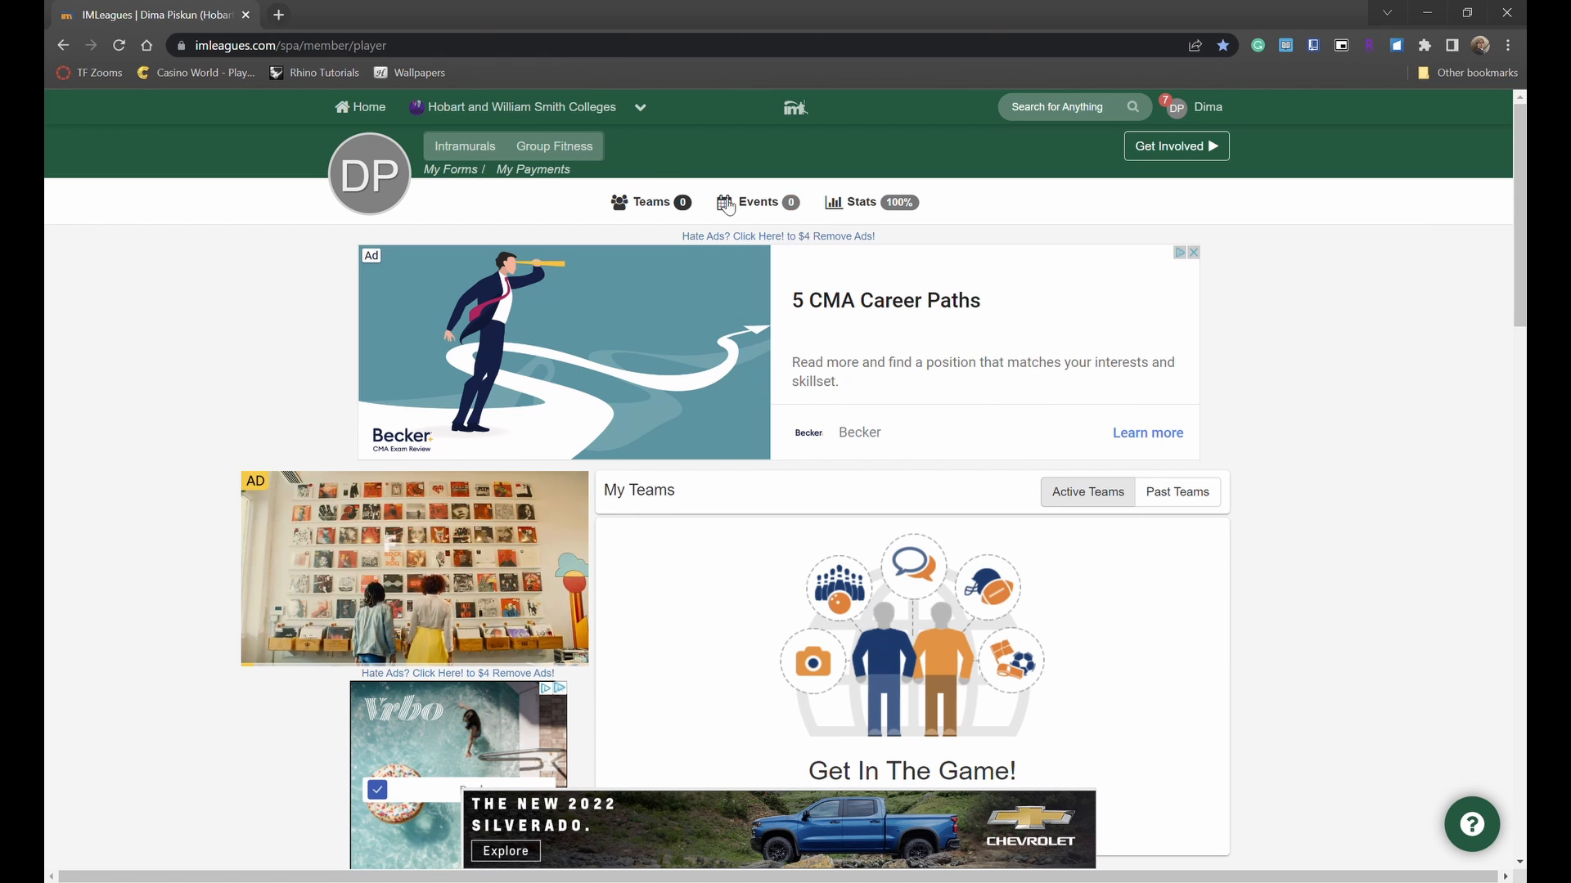
- Open Hobart and William Smith Colleges' intramurals page and scroll Active Sports down to Volleyball
click(518, 108)
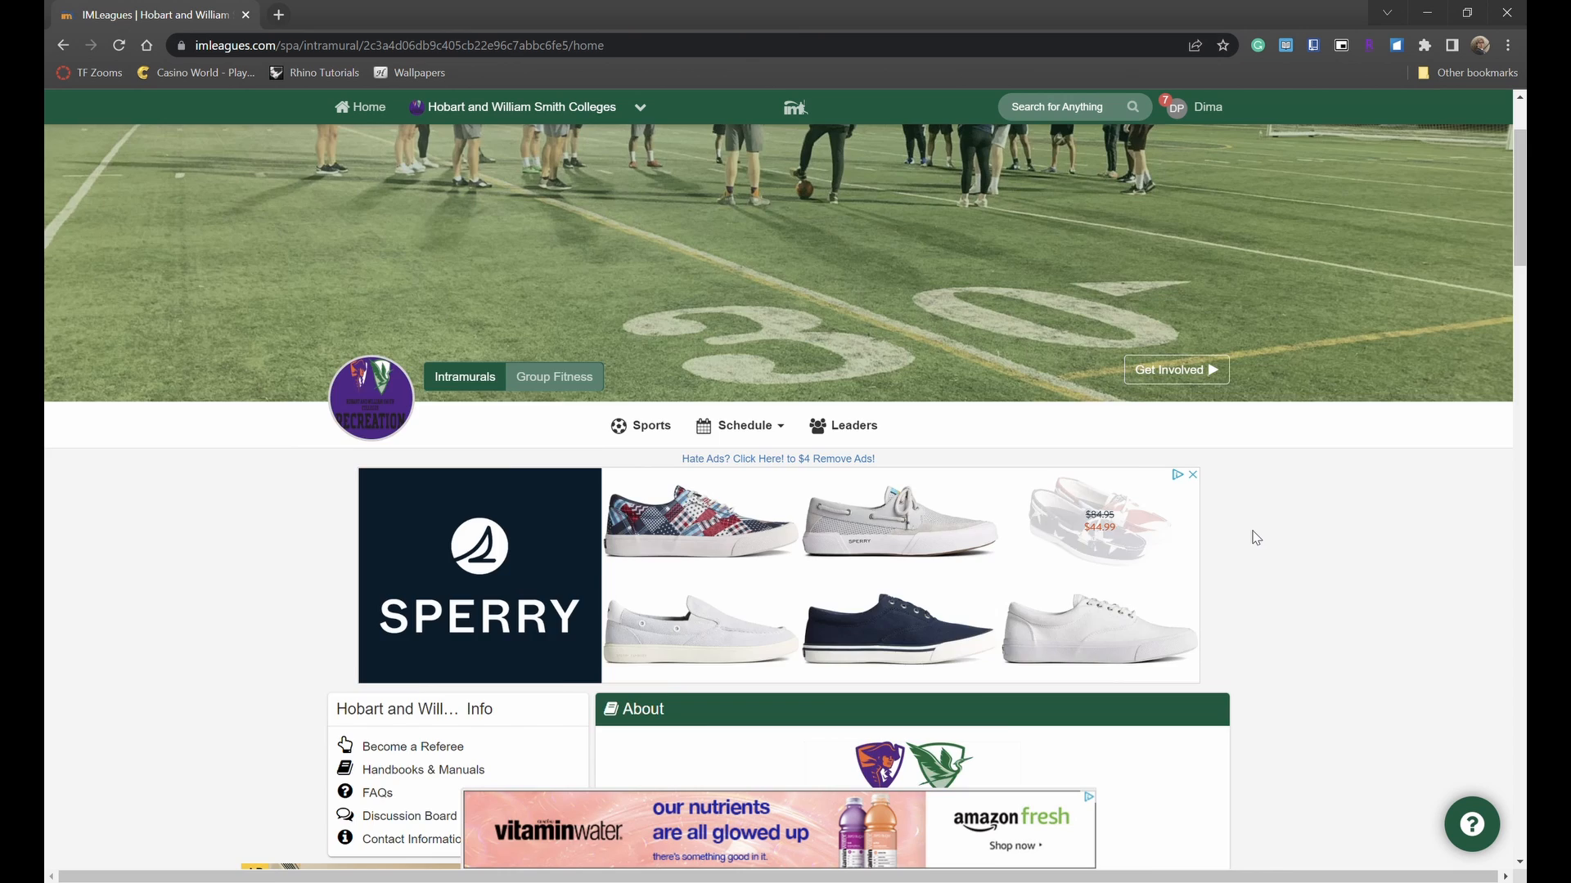
scroll(down, 3)
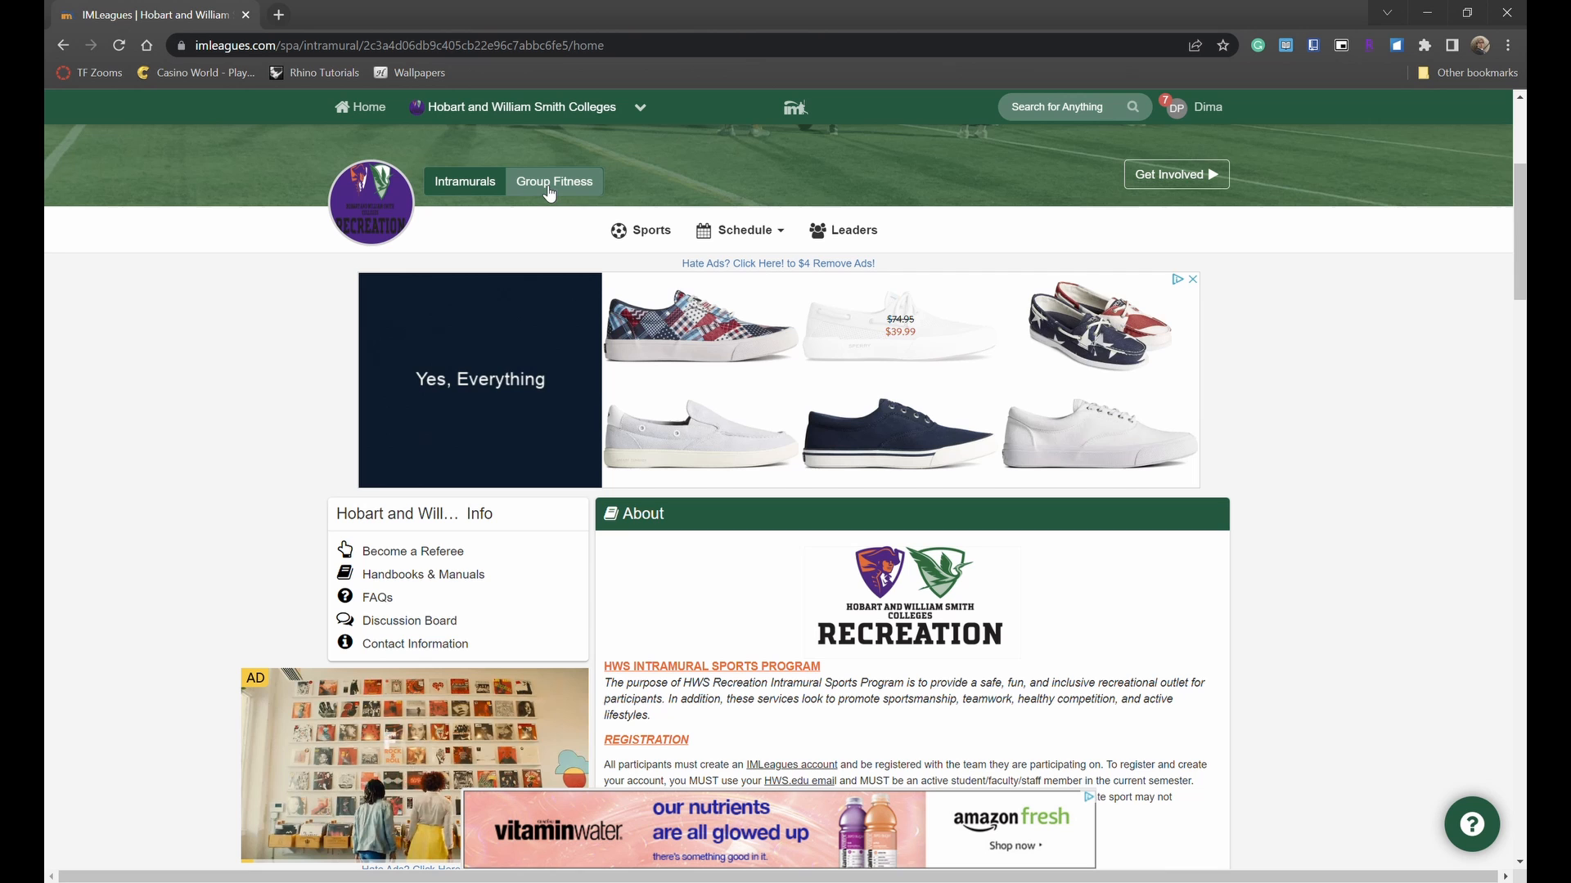
scroll(down, 3)
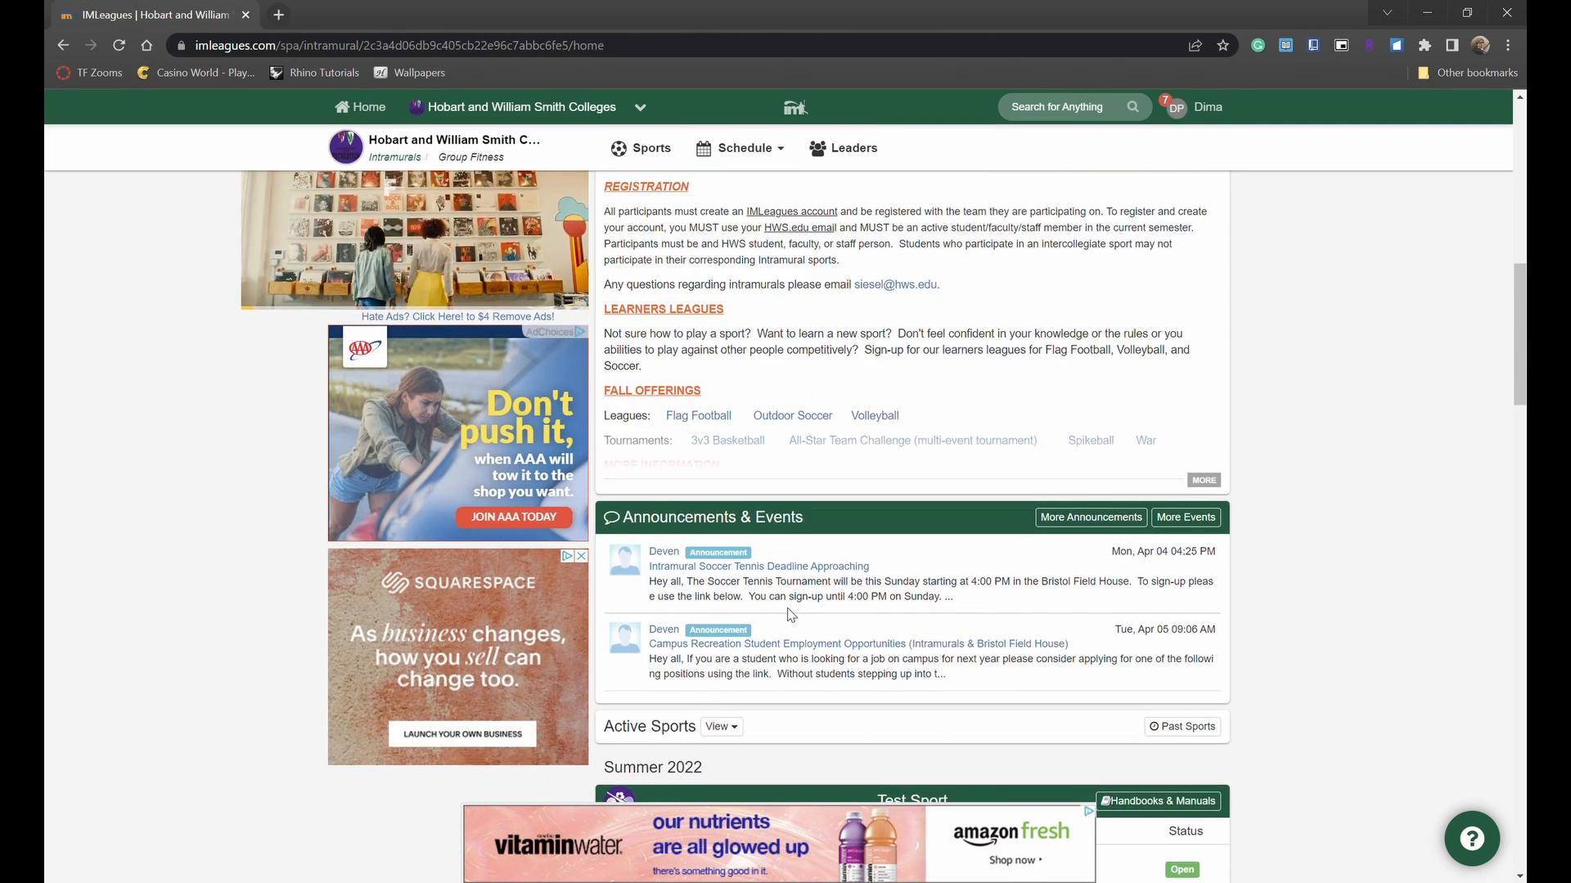
scroll(down, 3)
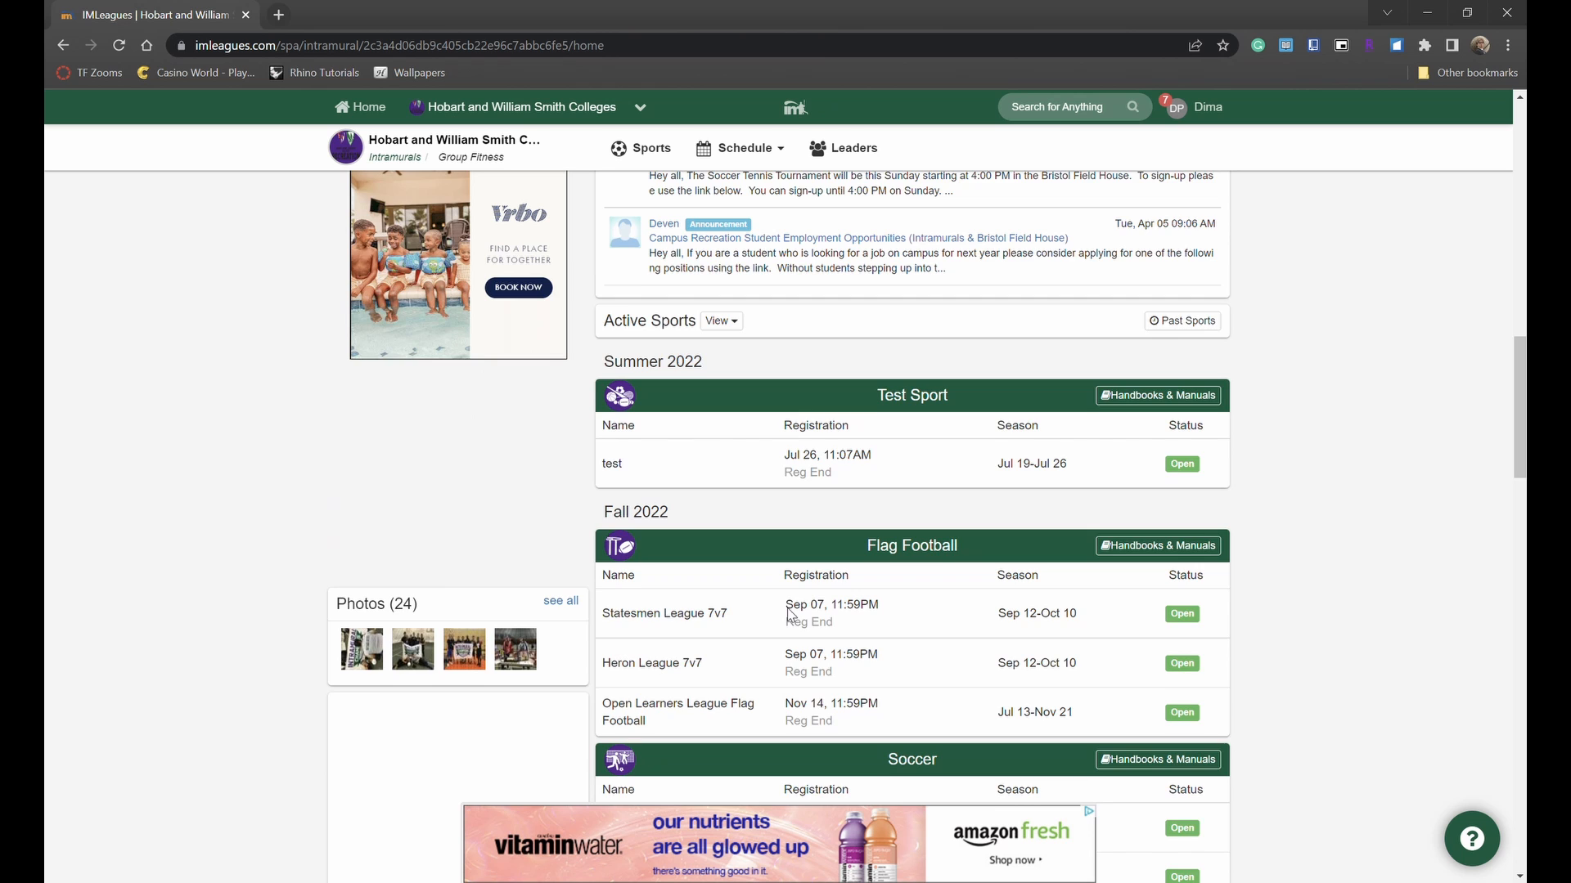
scroll(down, 3)
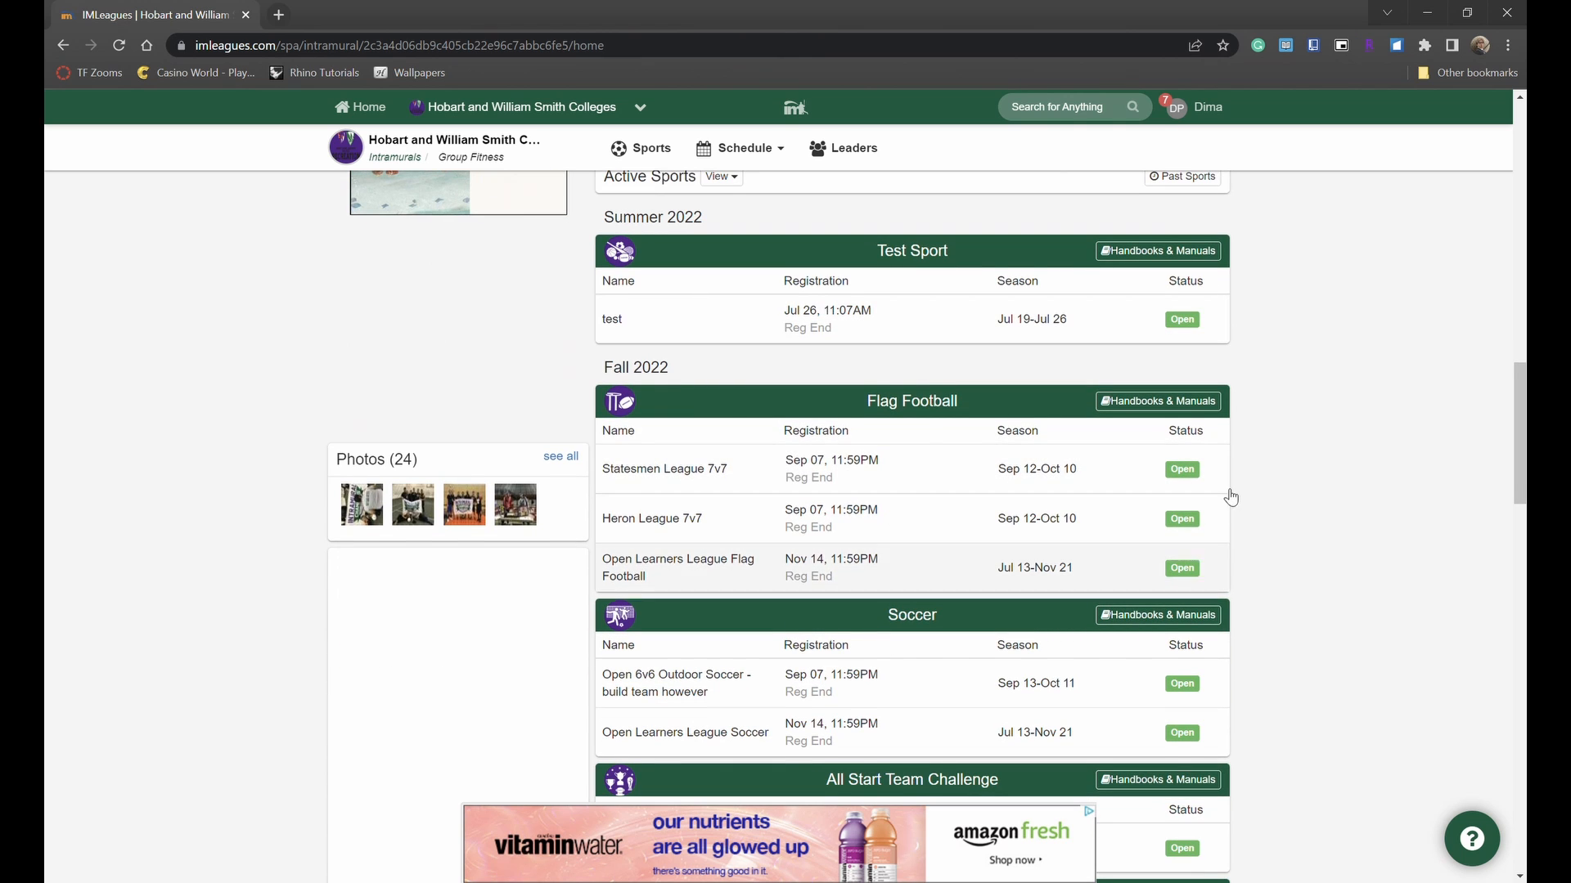
scroll(down, 3)
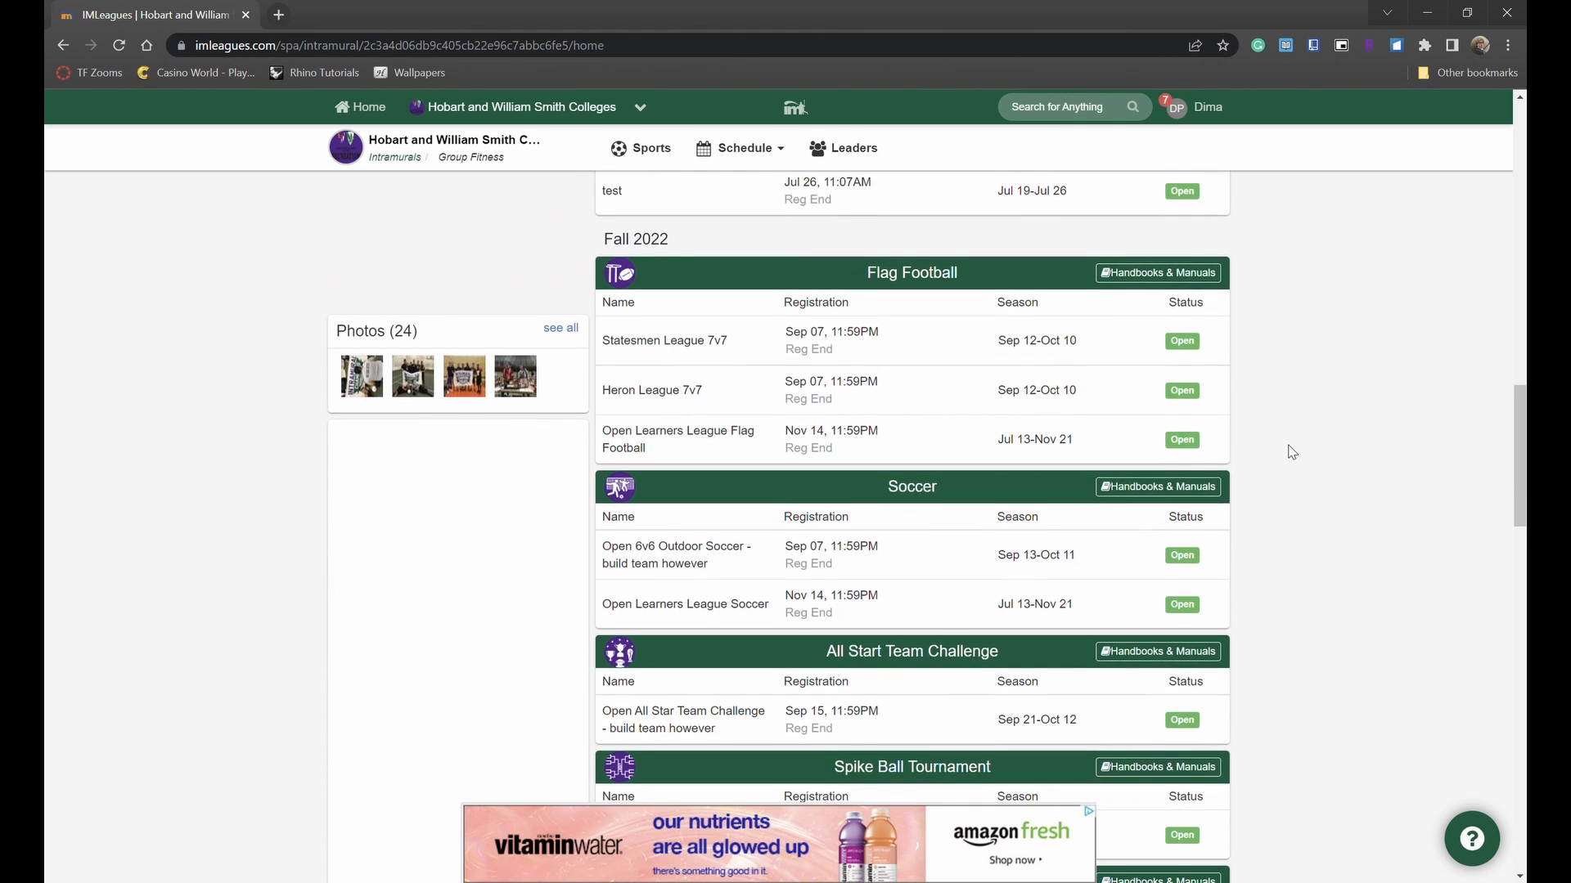
scroll(down, 3)
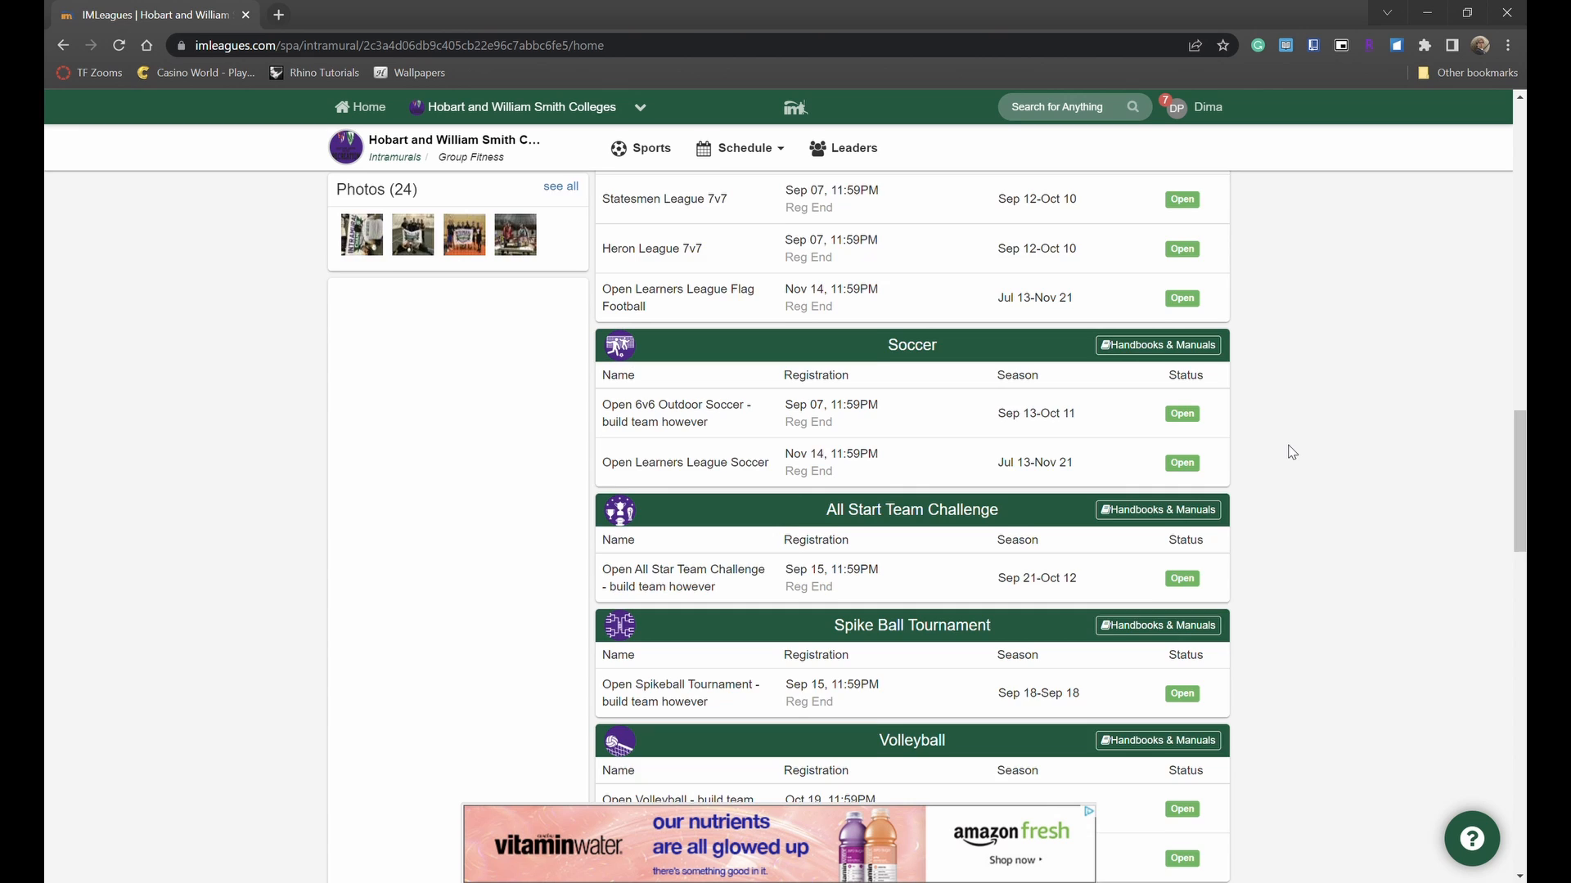
scroll(down, 3)
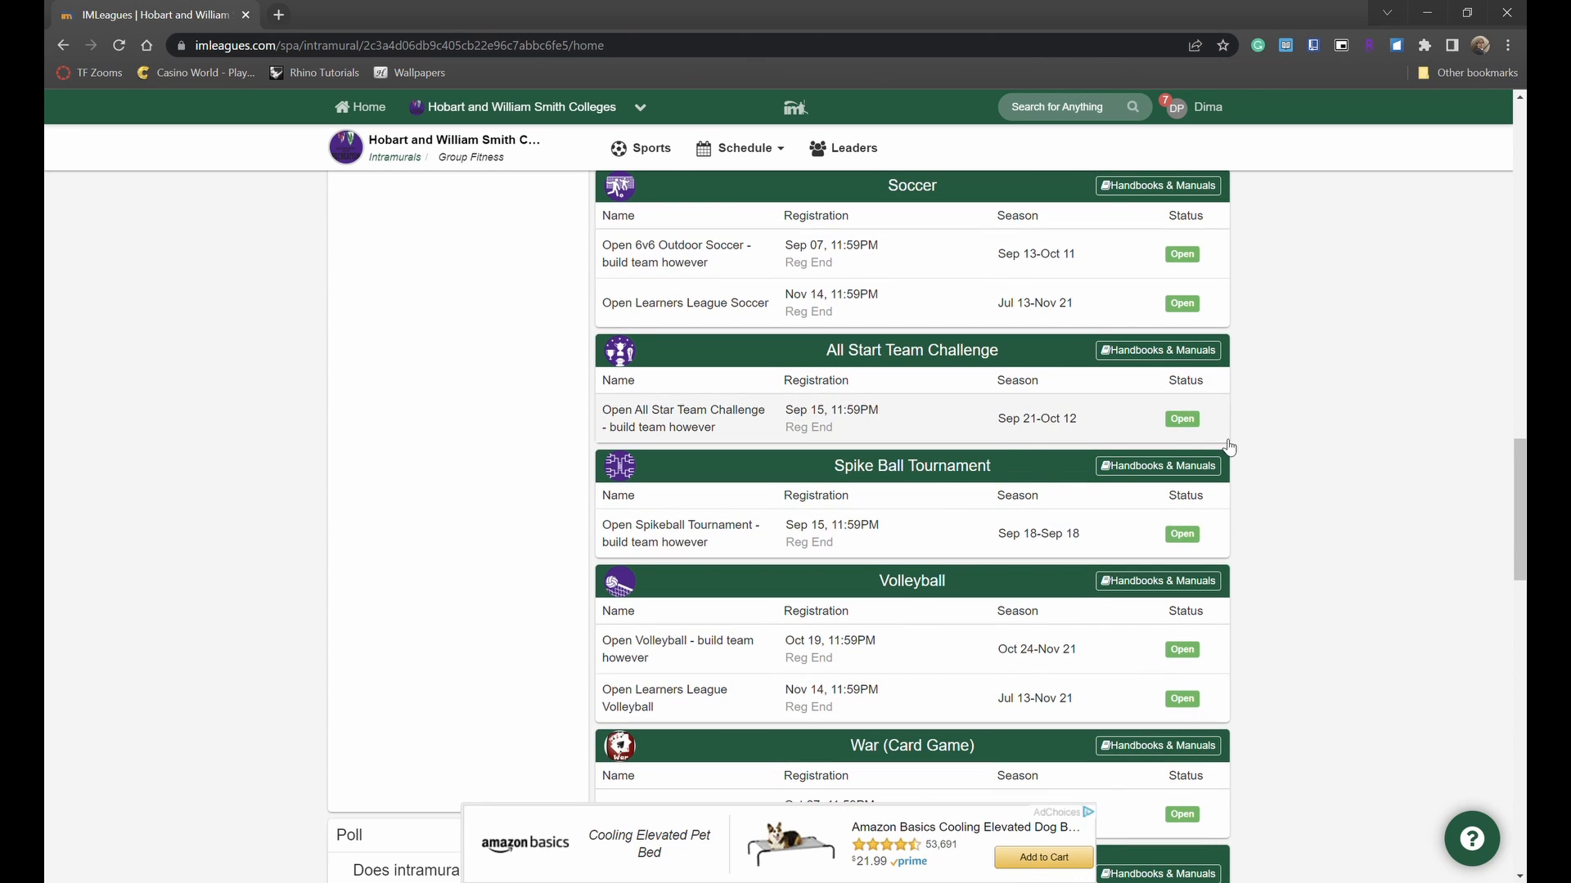
mouse_move(922, 431)
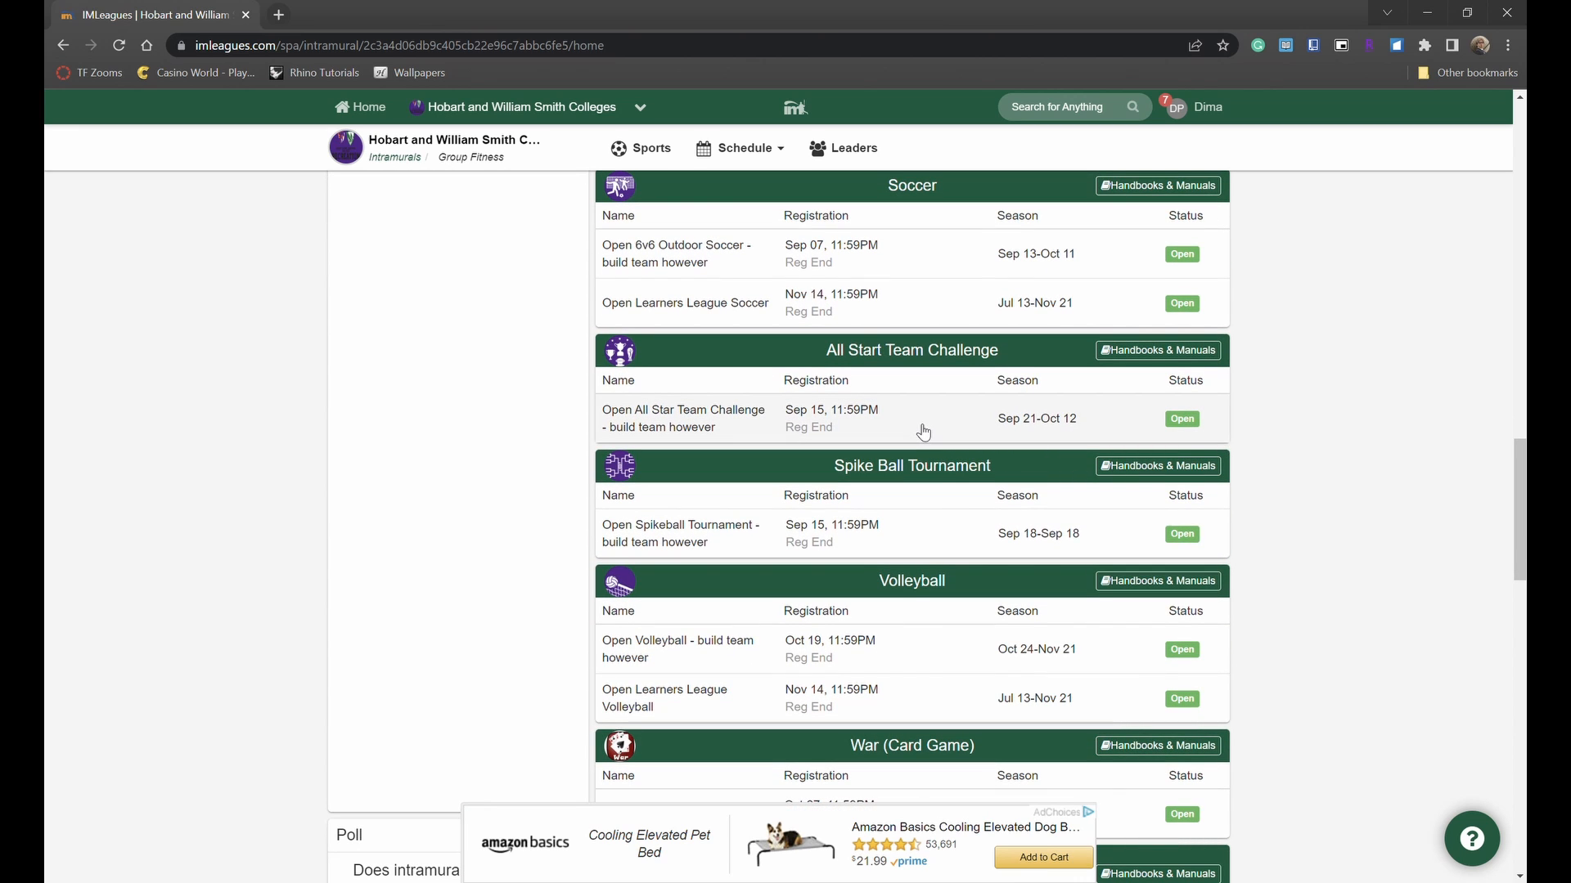
mouse_move(871, 659)
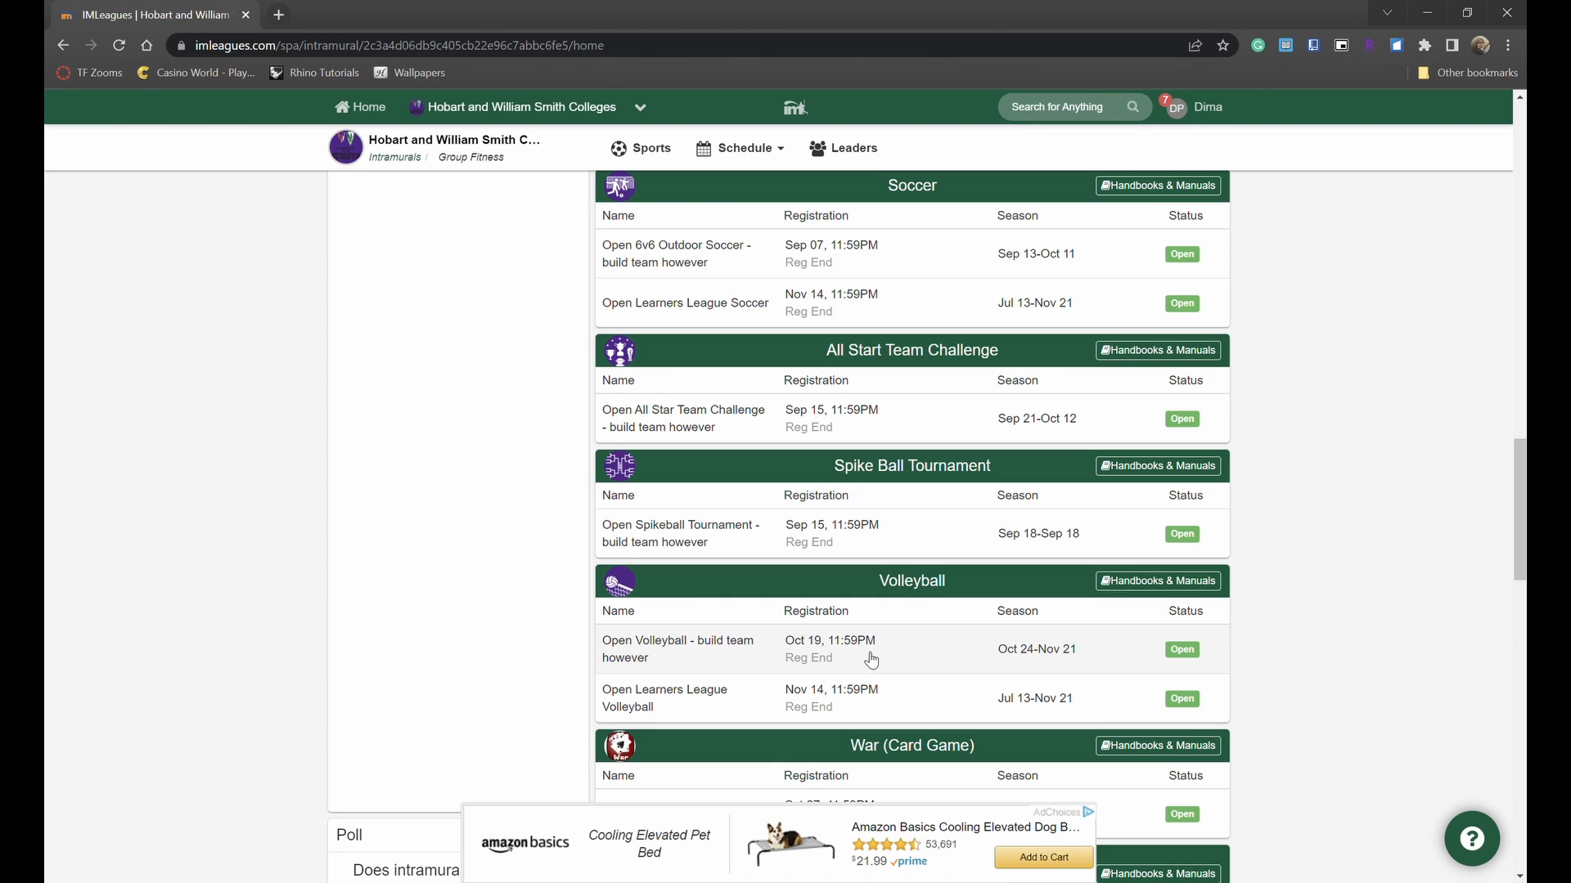
- Open 'Open Volleyball - build team however' and scroll to its empty Default division
click(678, 648)
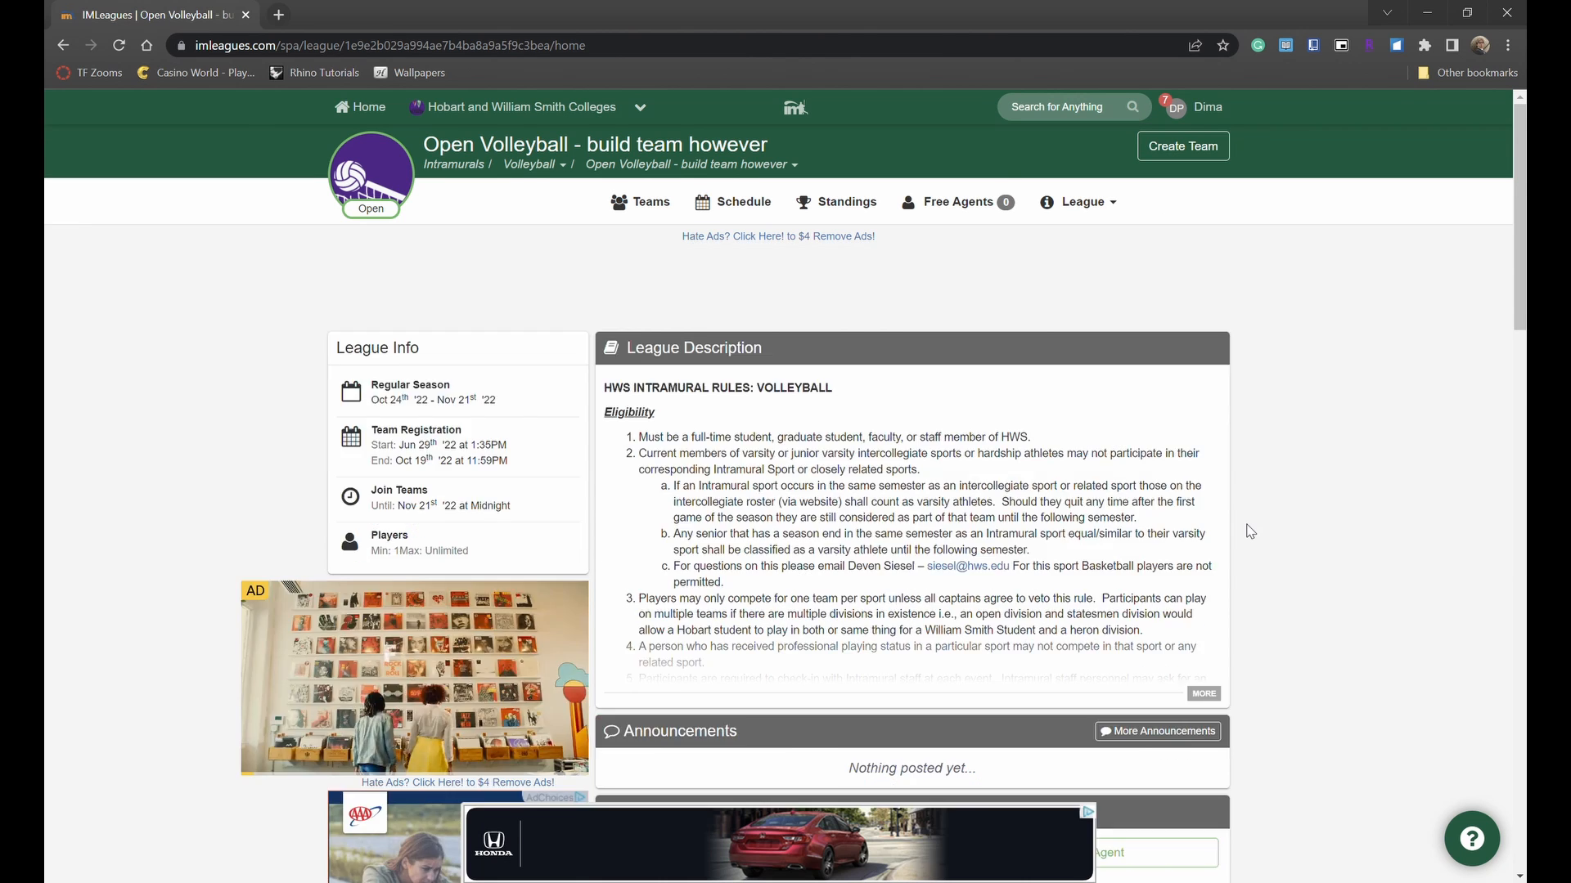
scroll(down, 3)
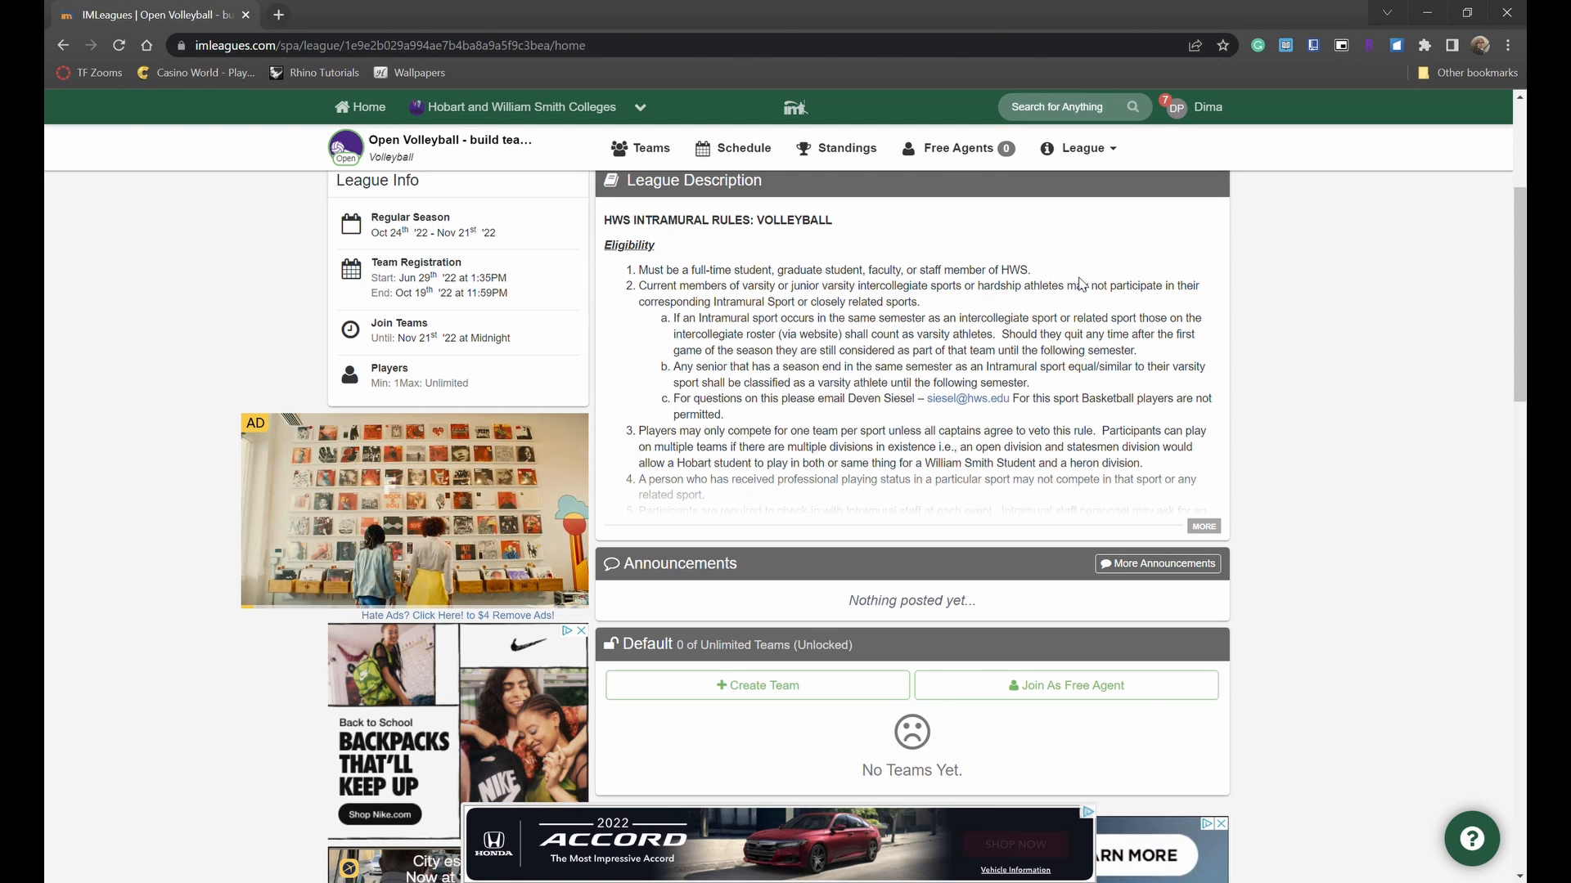
mouse_move(1309, 404)
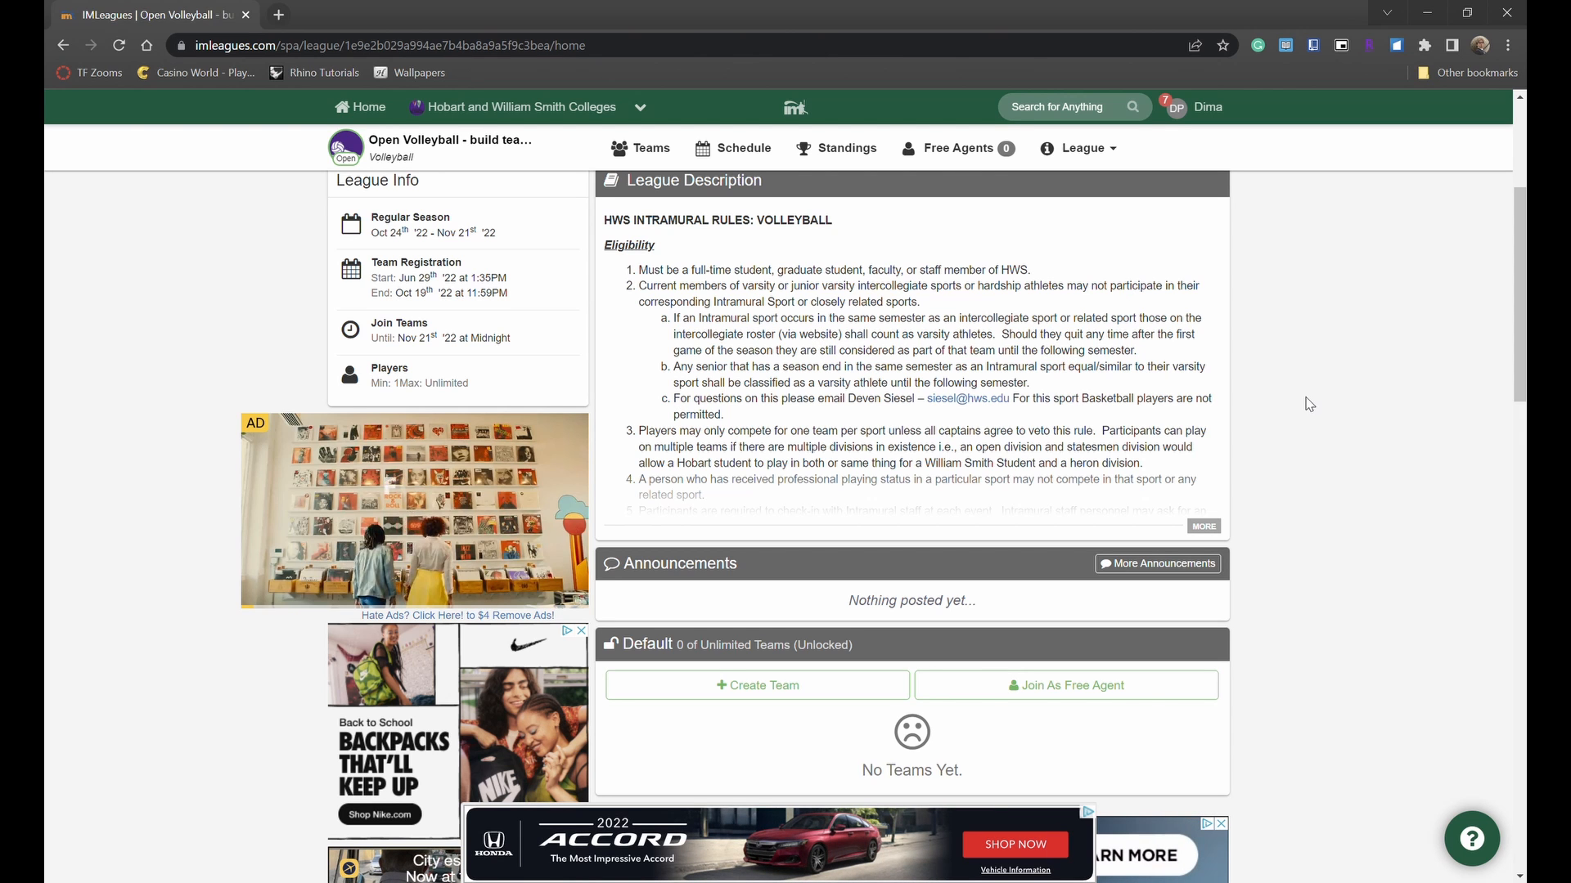
scroll(down, 3)
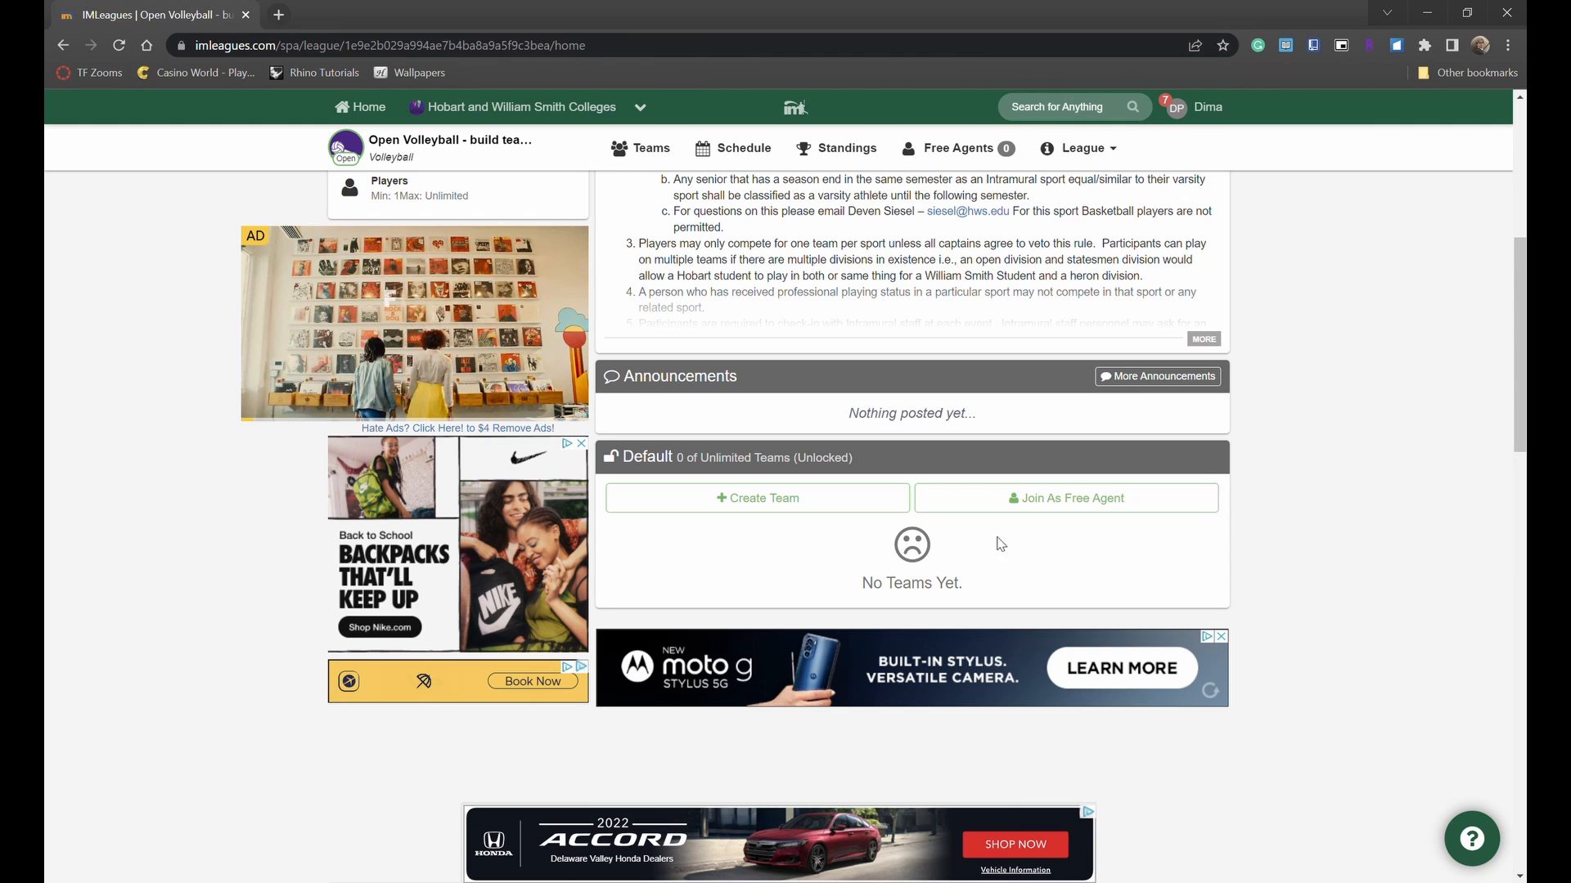
mouse_move(831, 508)
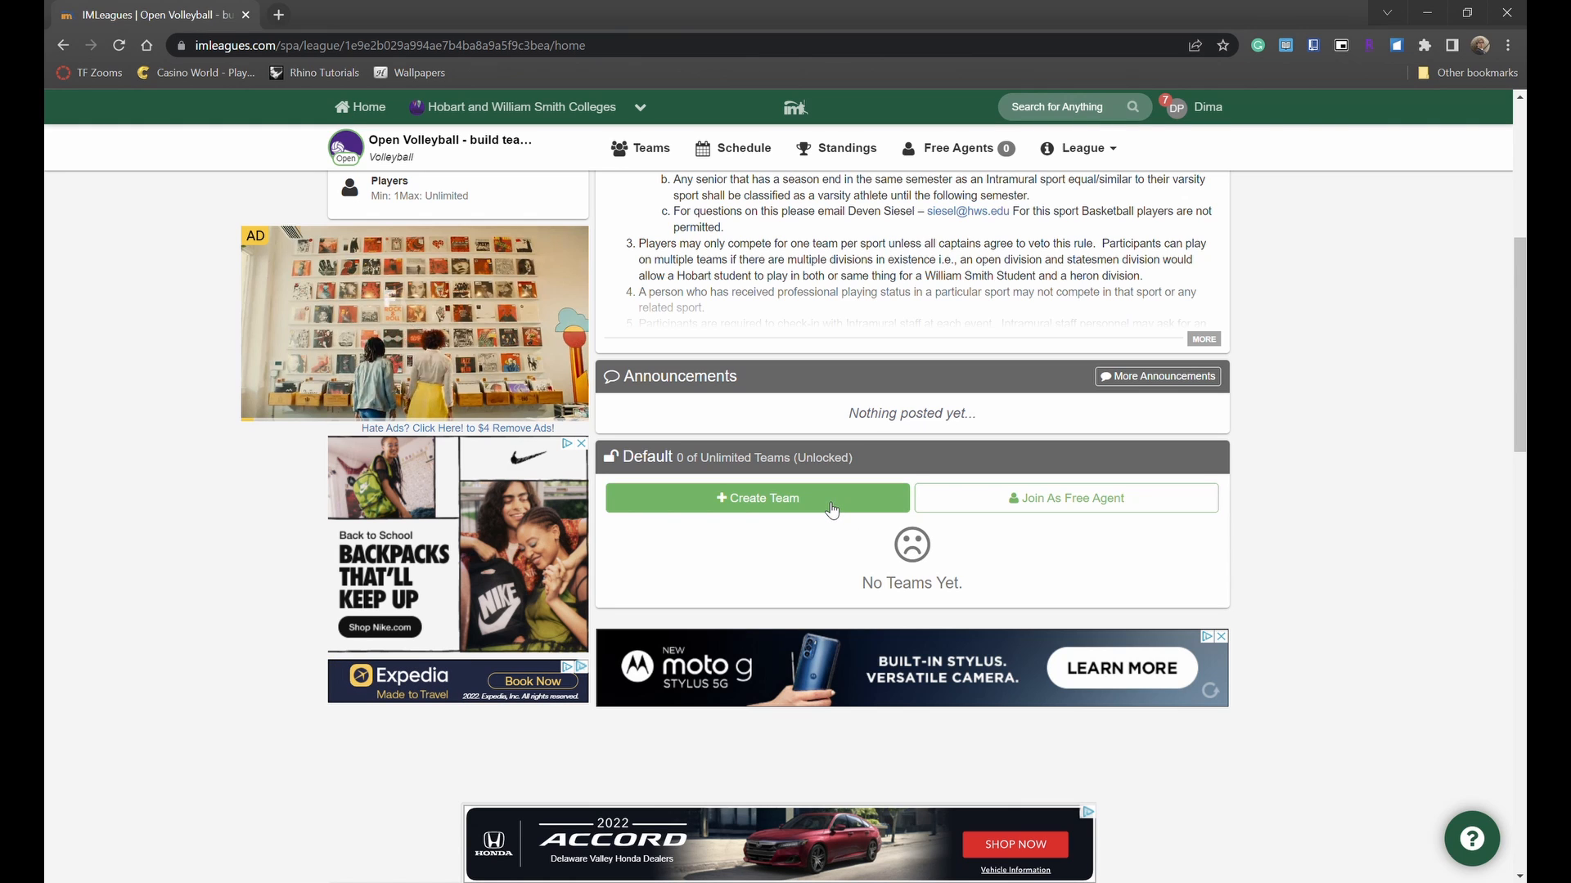
mouse_move(1151, 505)
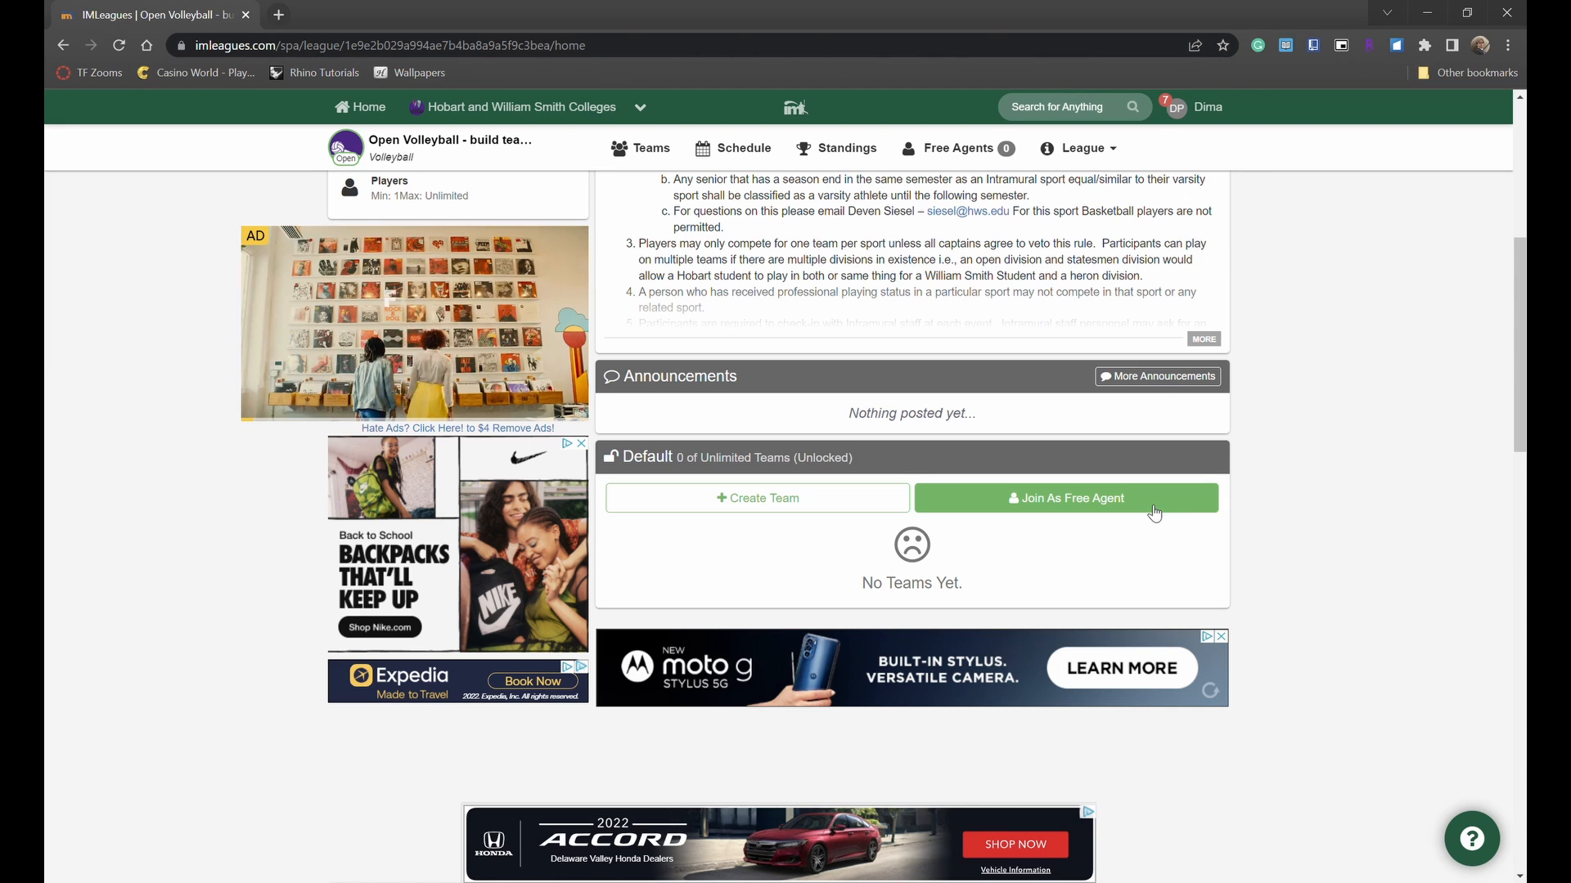
mouse_move(1365, 544)
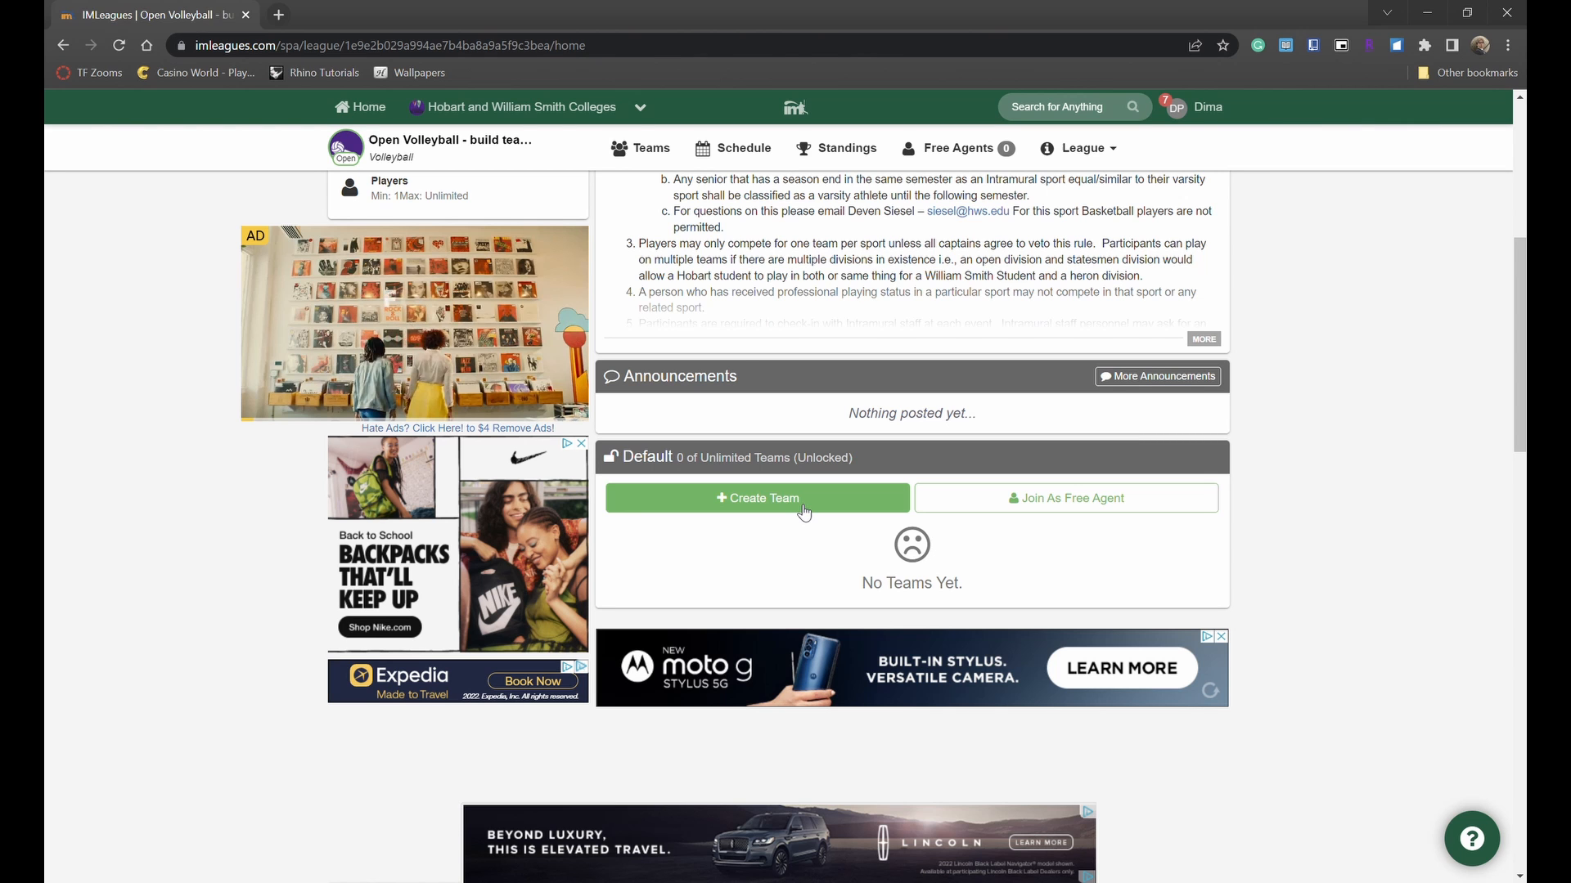
- Start a new Open Volleyball team and scroll to the Statesmen Team Logo image results
click(757, 498)
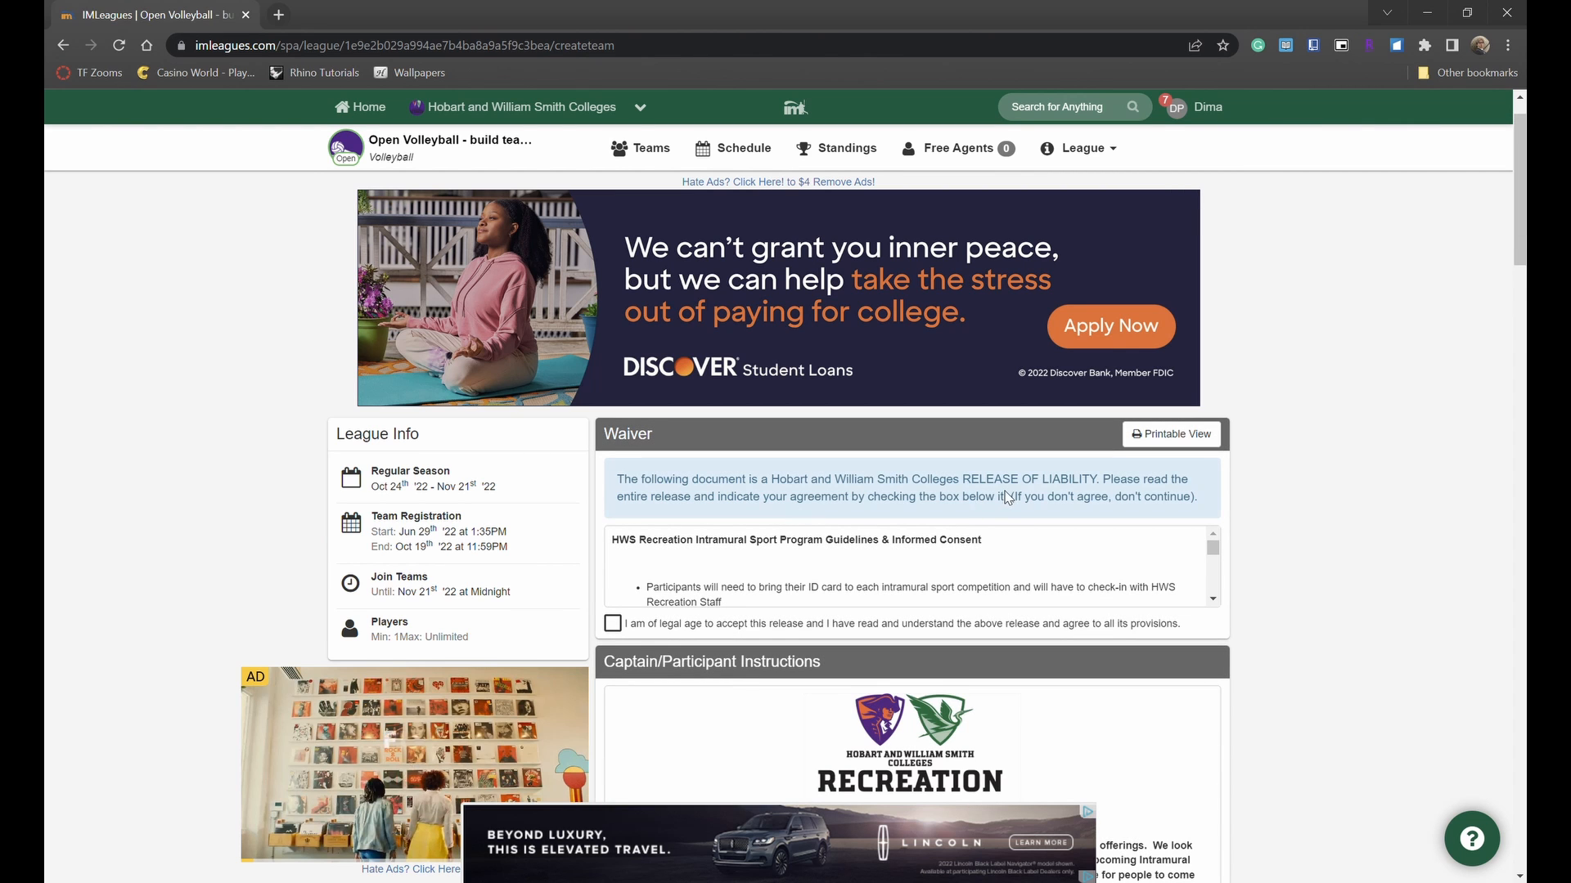
scroll(down, 3)
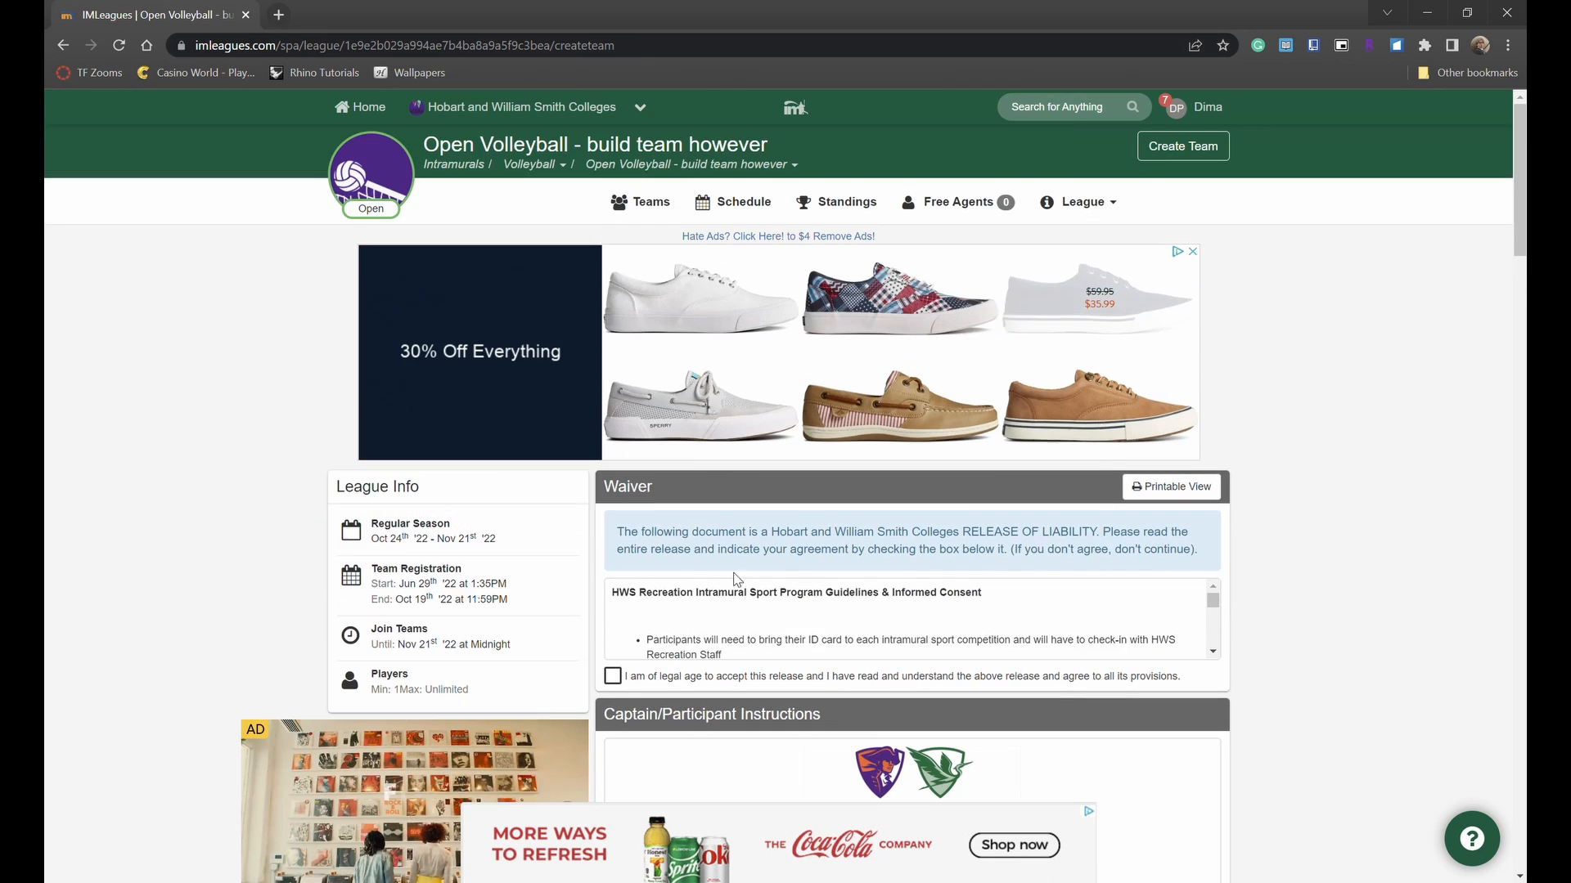
click(612, 677)
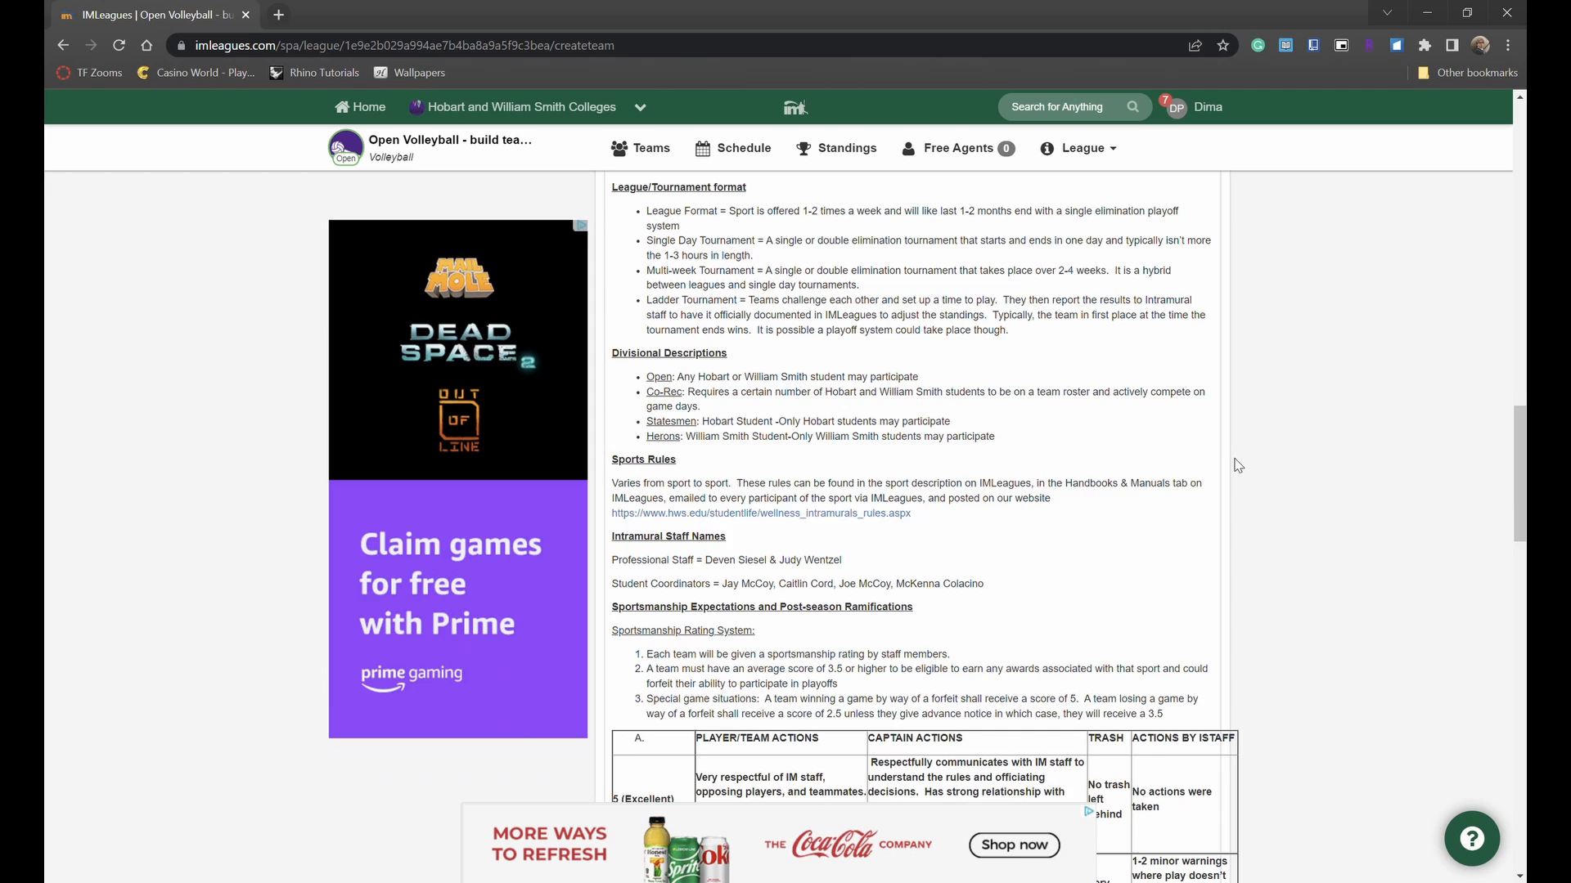
scroll(down, 3)
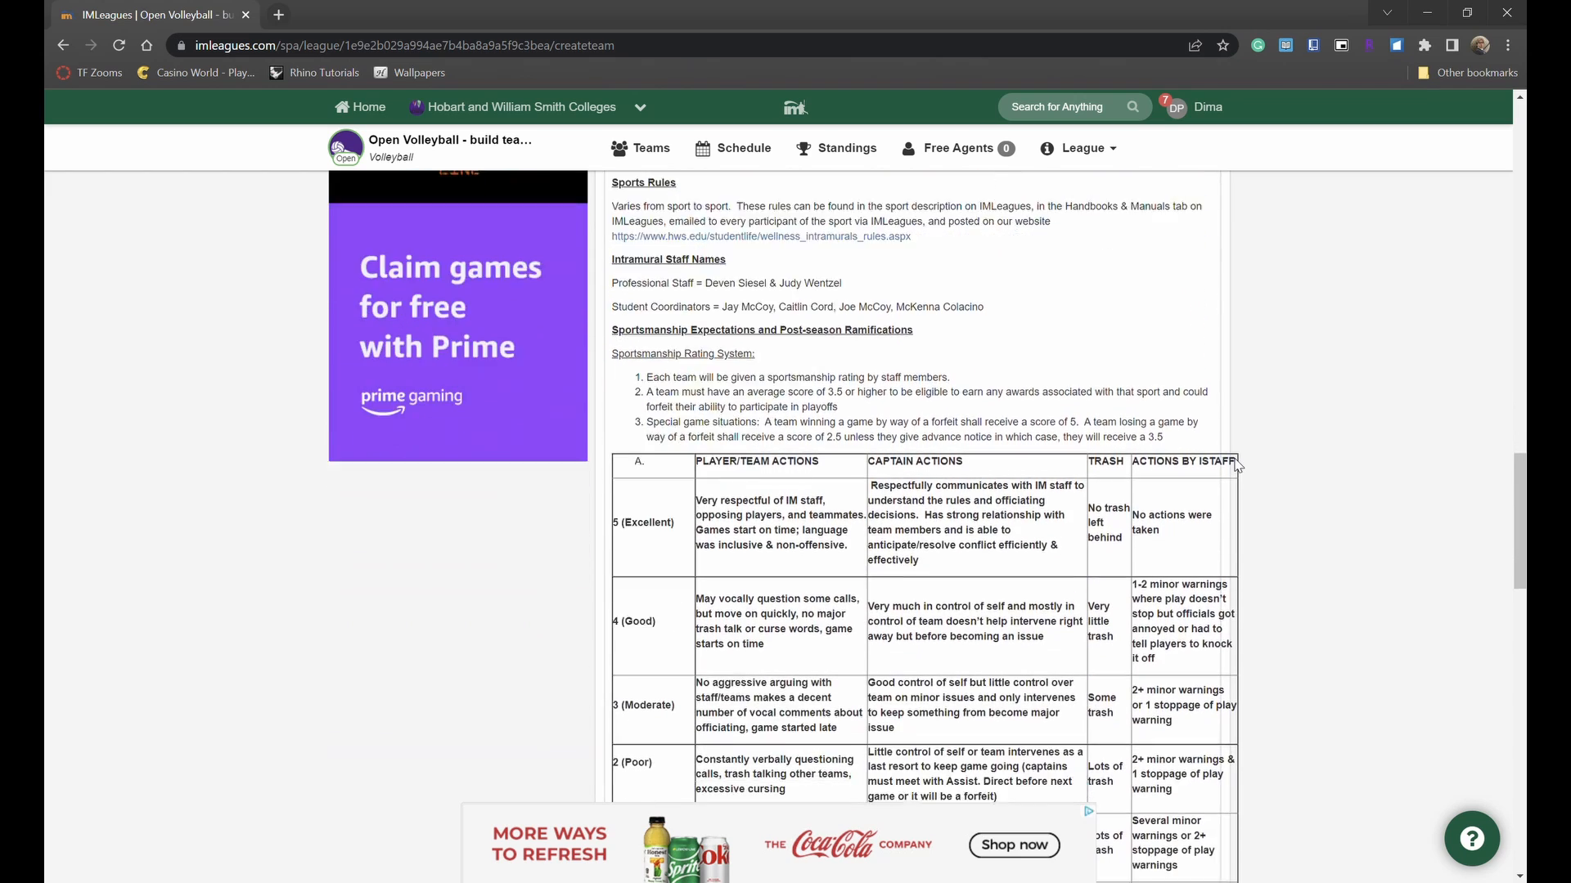
scroll(down, 3)
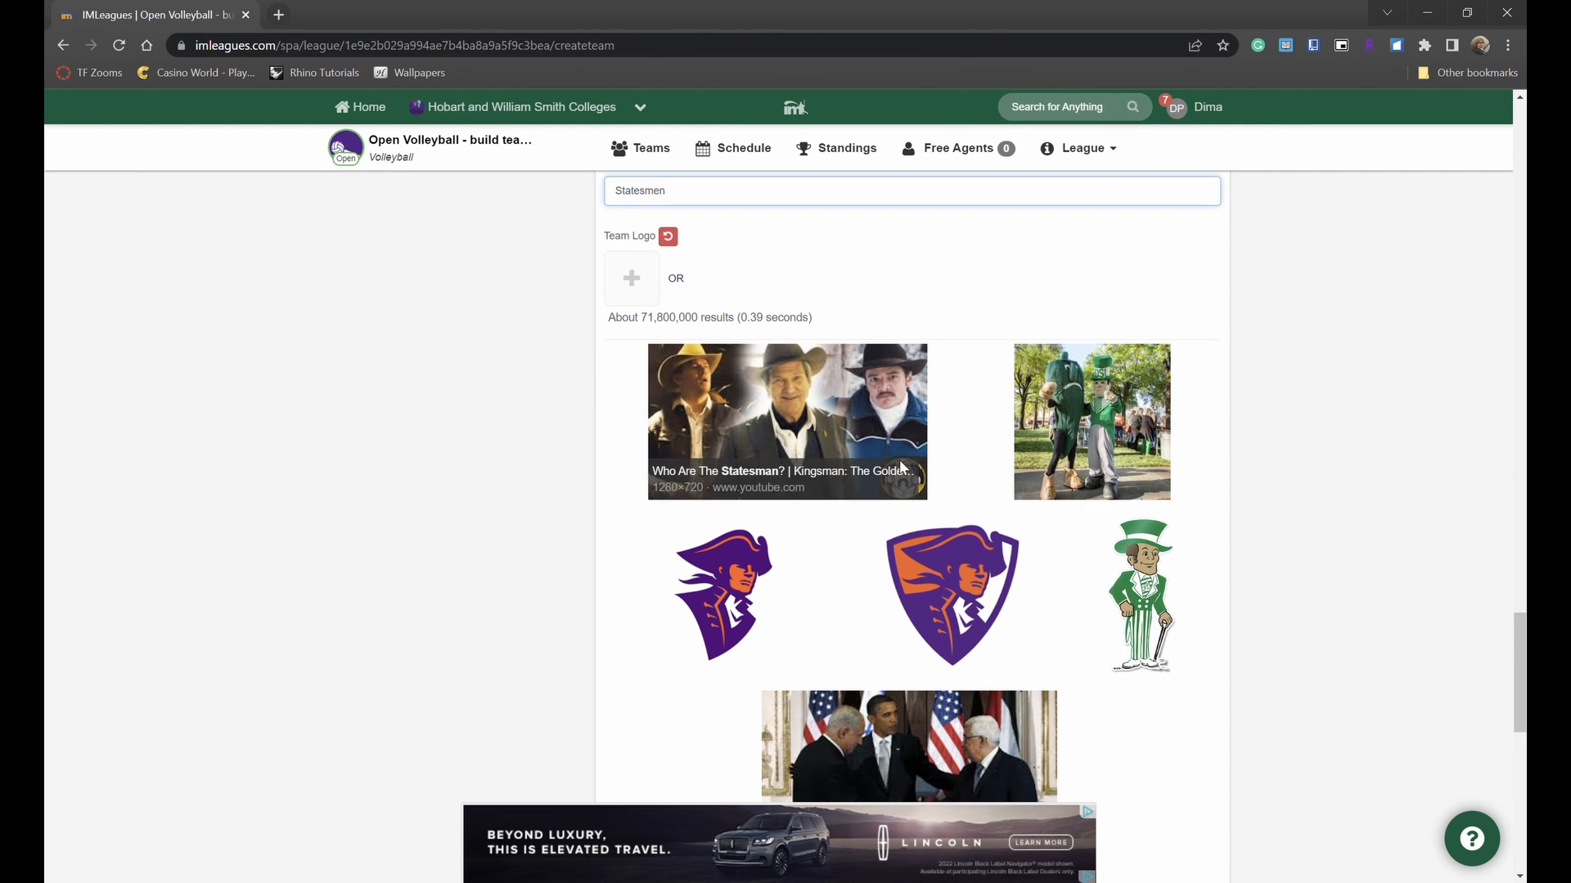
mouse_move(905, 580)
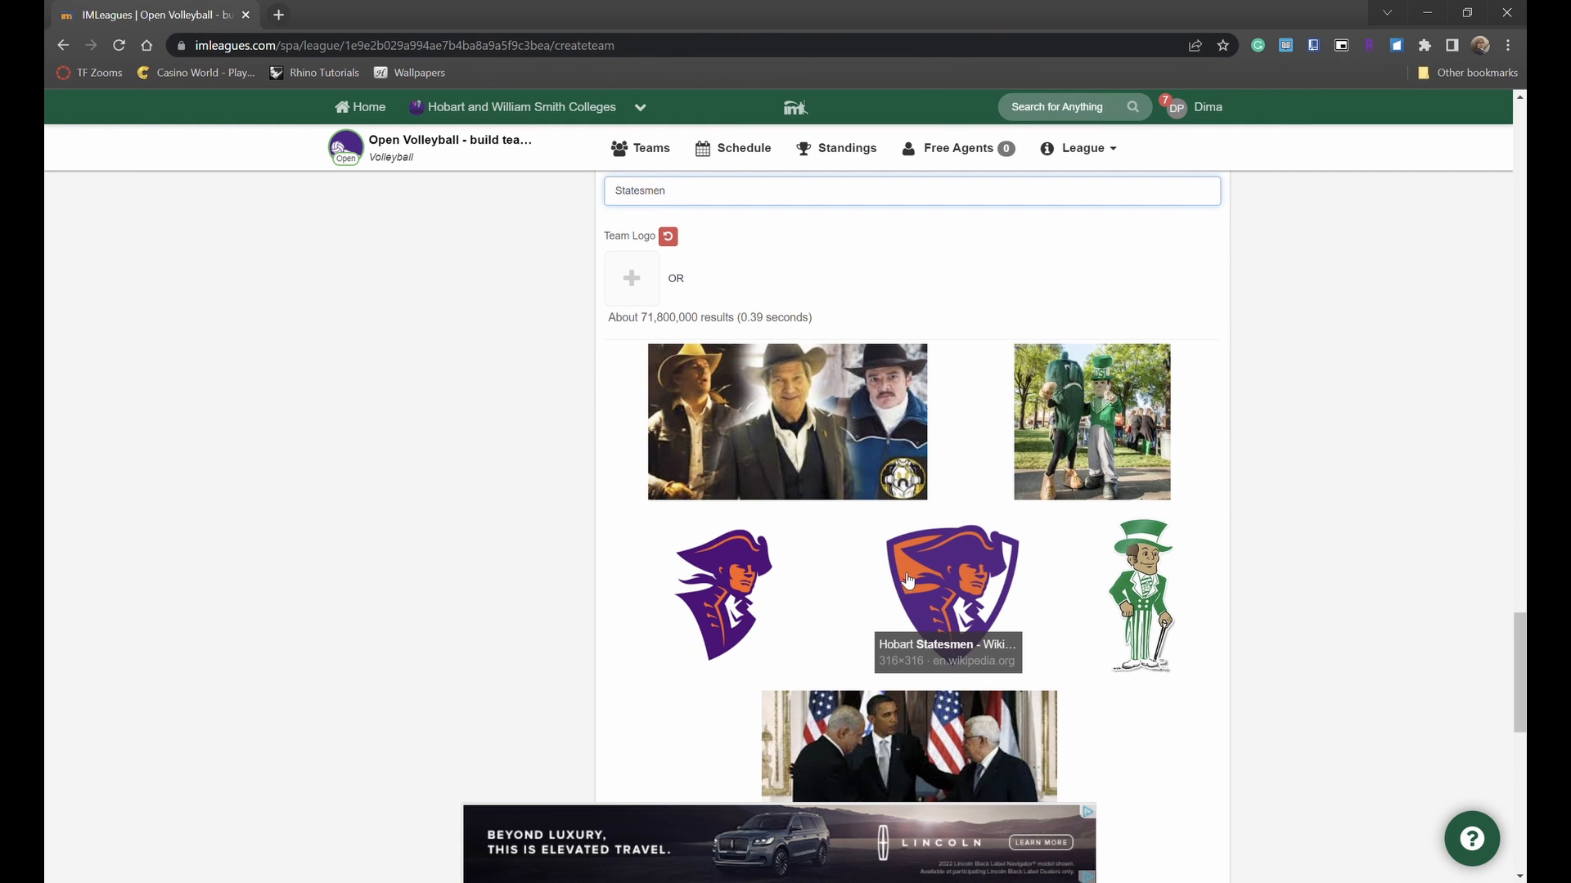
- Pick the purple Hobart Statesmen shield logo and switch off Auto-Accept Members
click(948, 594)
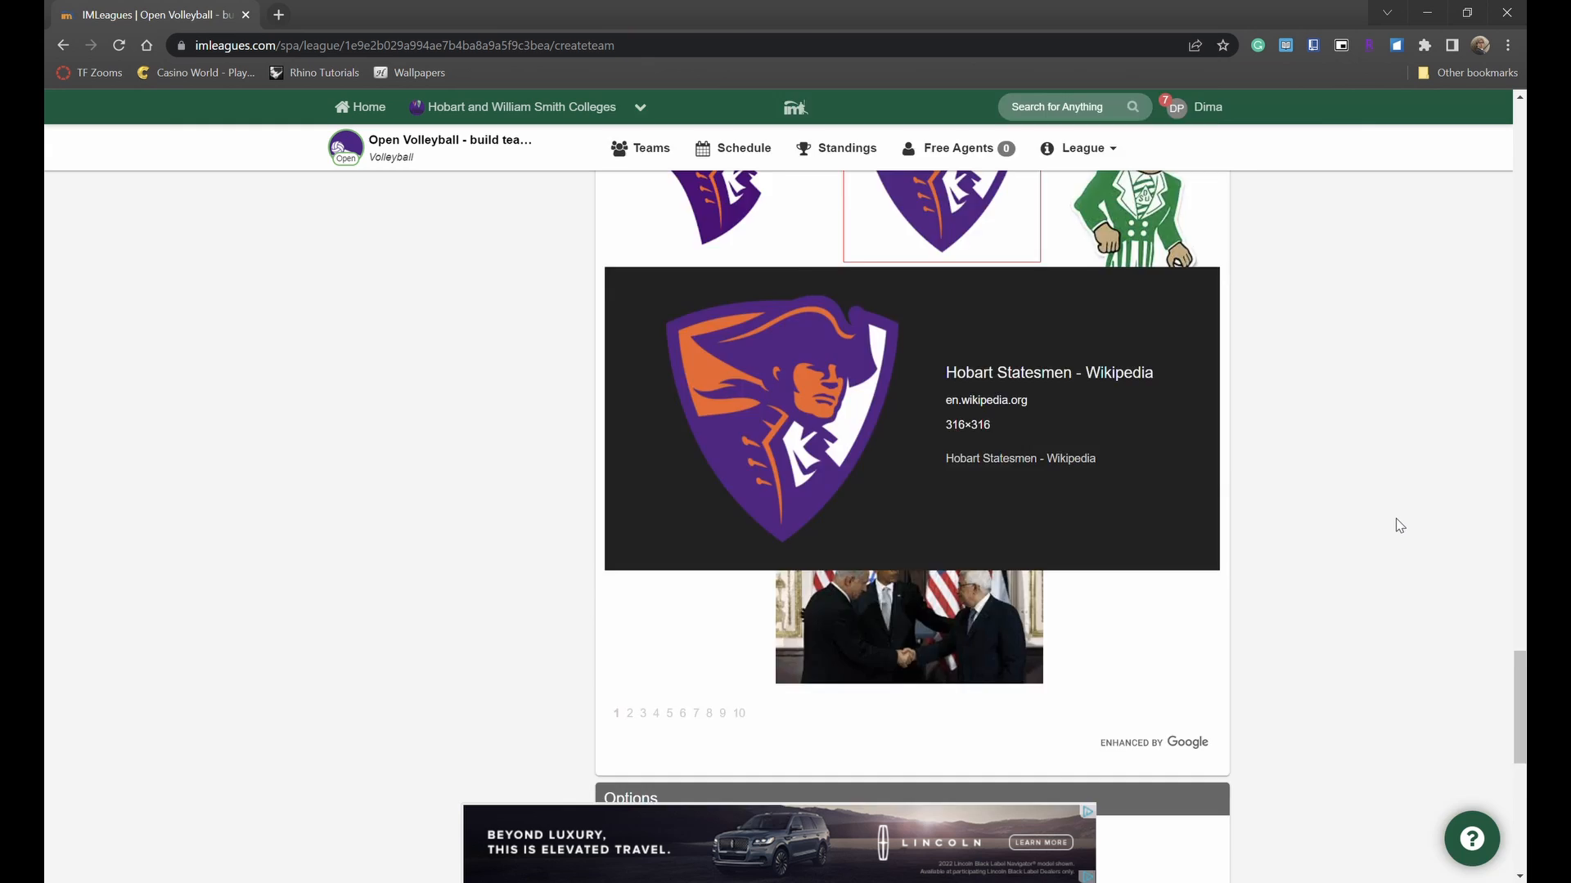
scroll(down, 3)
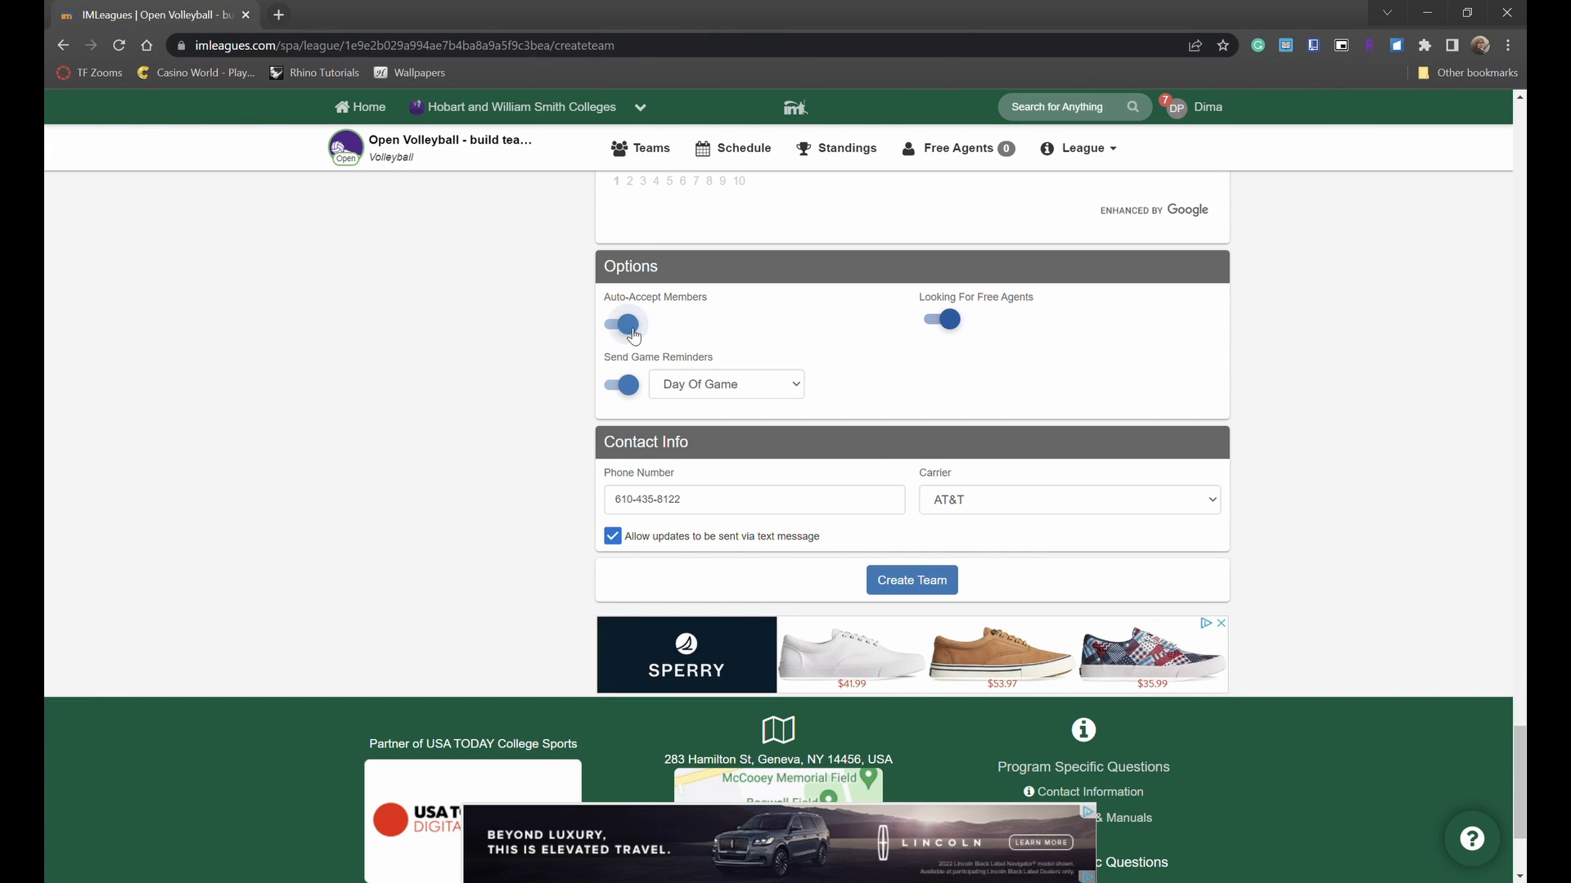
click(621, 325)
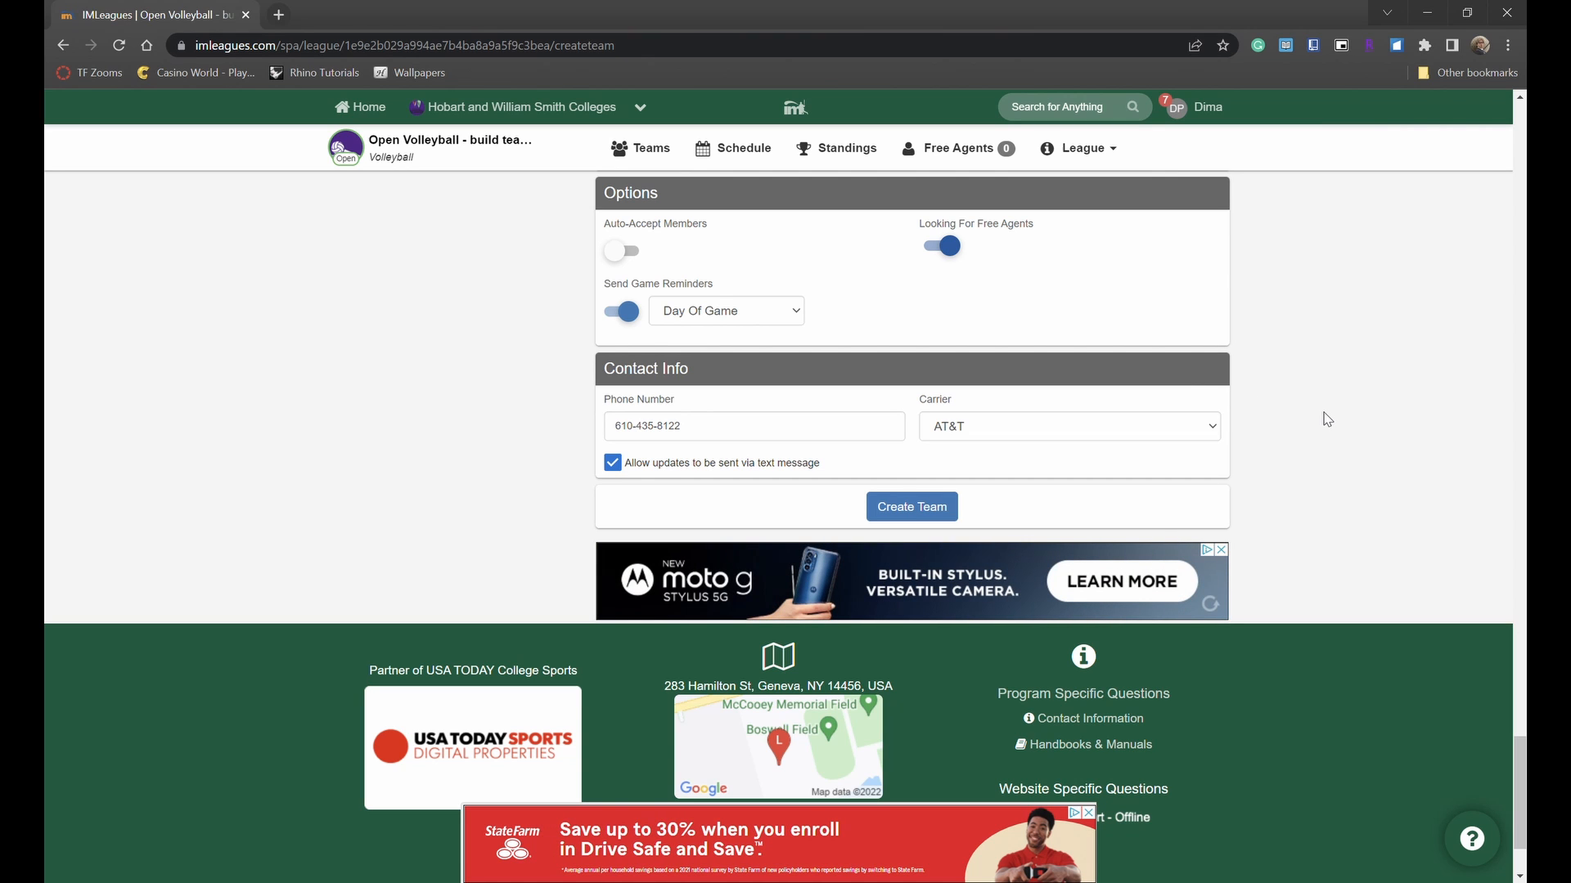
mouse_move(1114, 518)
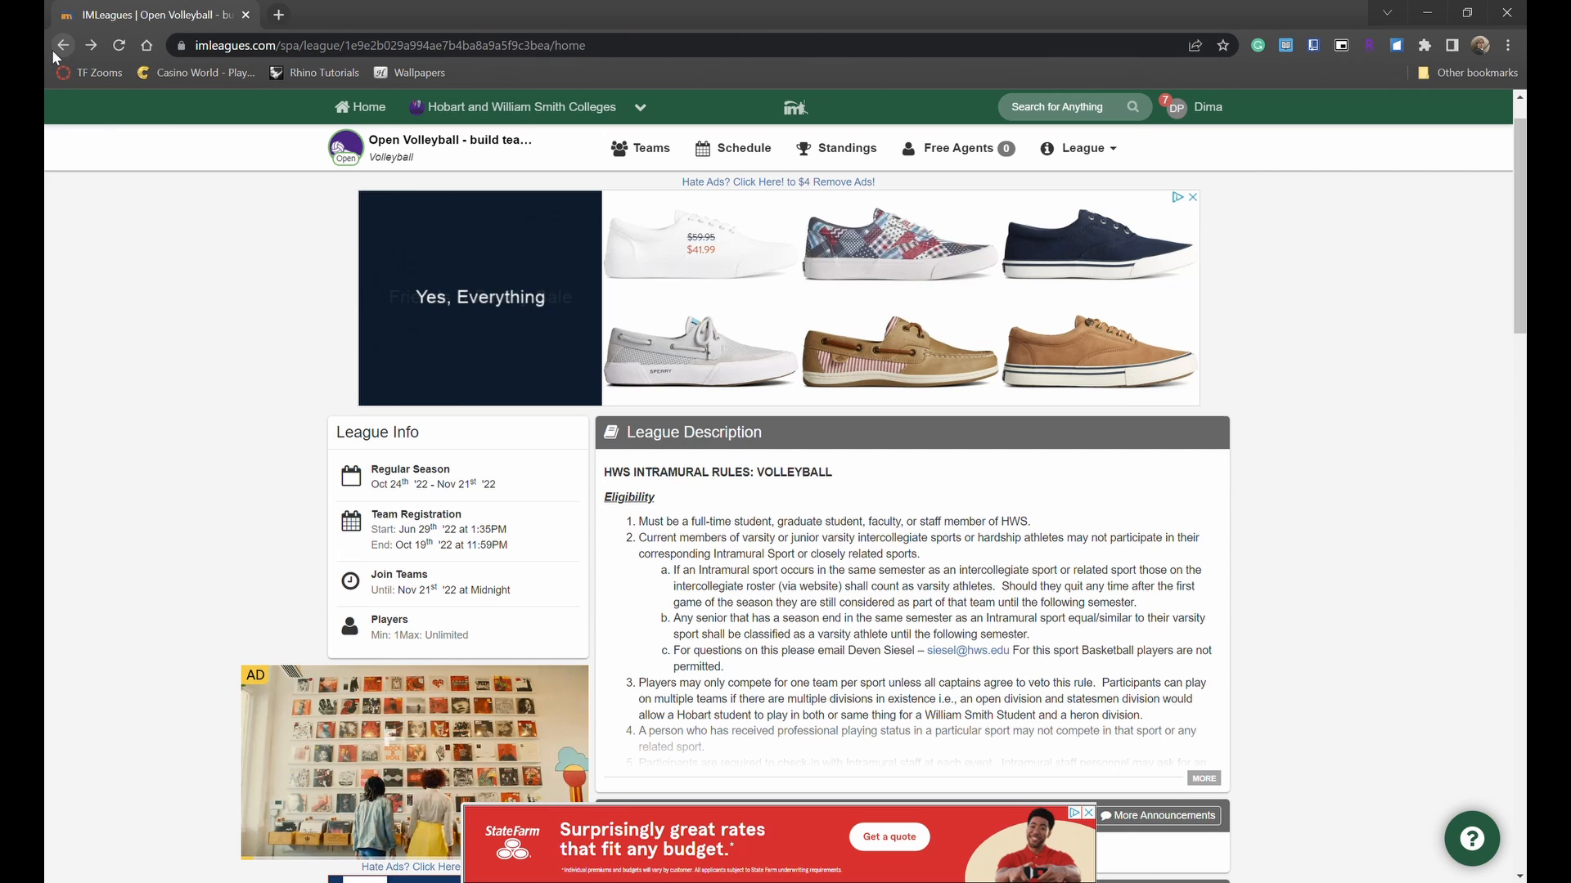
- Scroll down the Open Volleyball home page and choose Join As Free Agent under Default
scroll(down, 3)
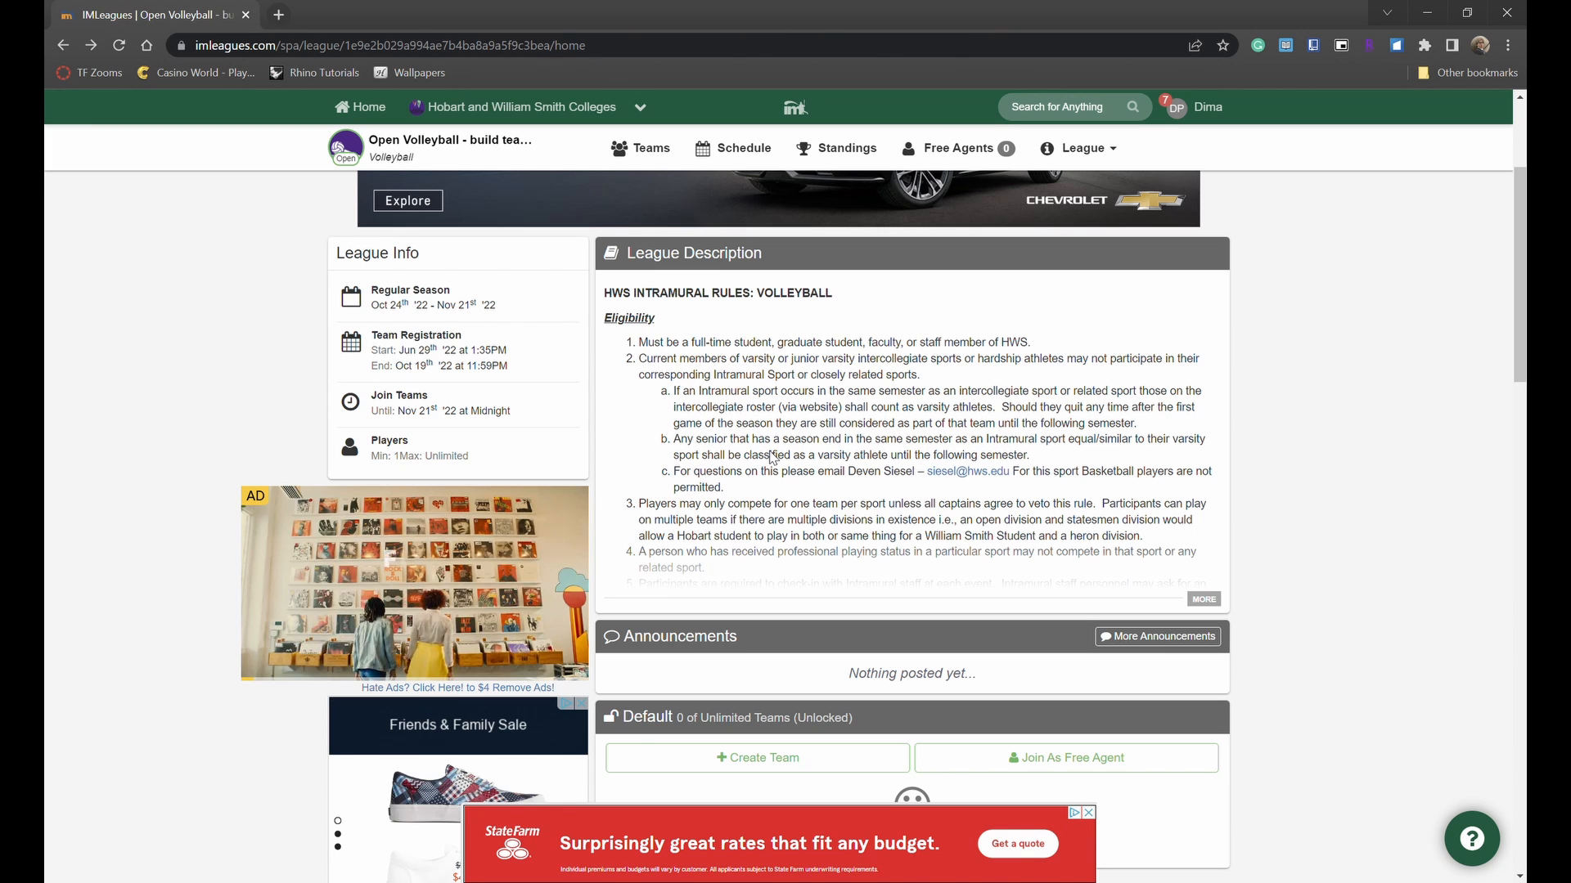
scroll(down, 3)
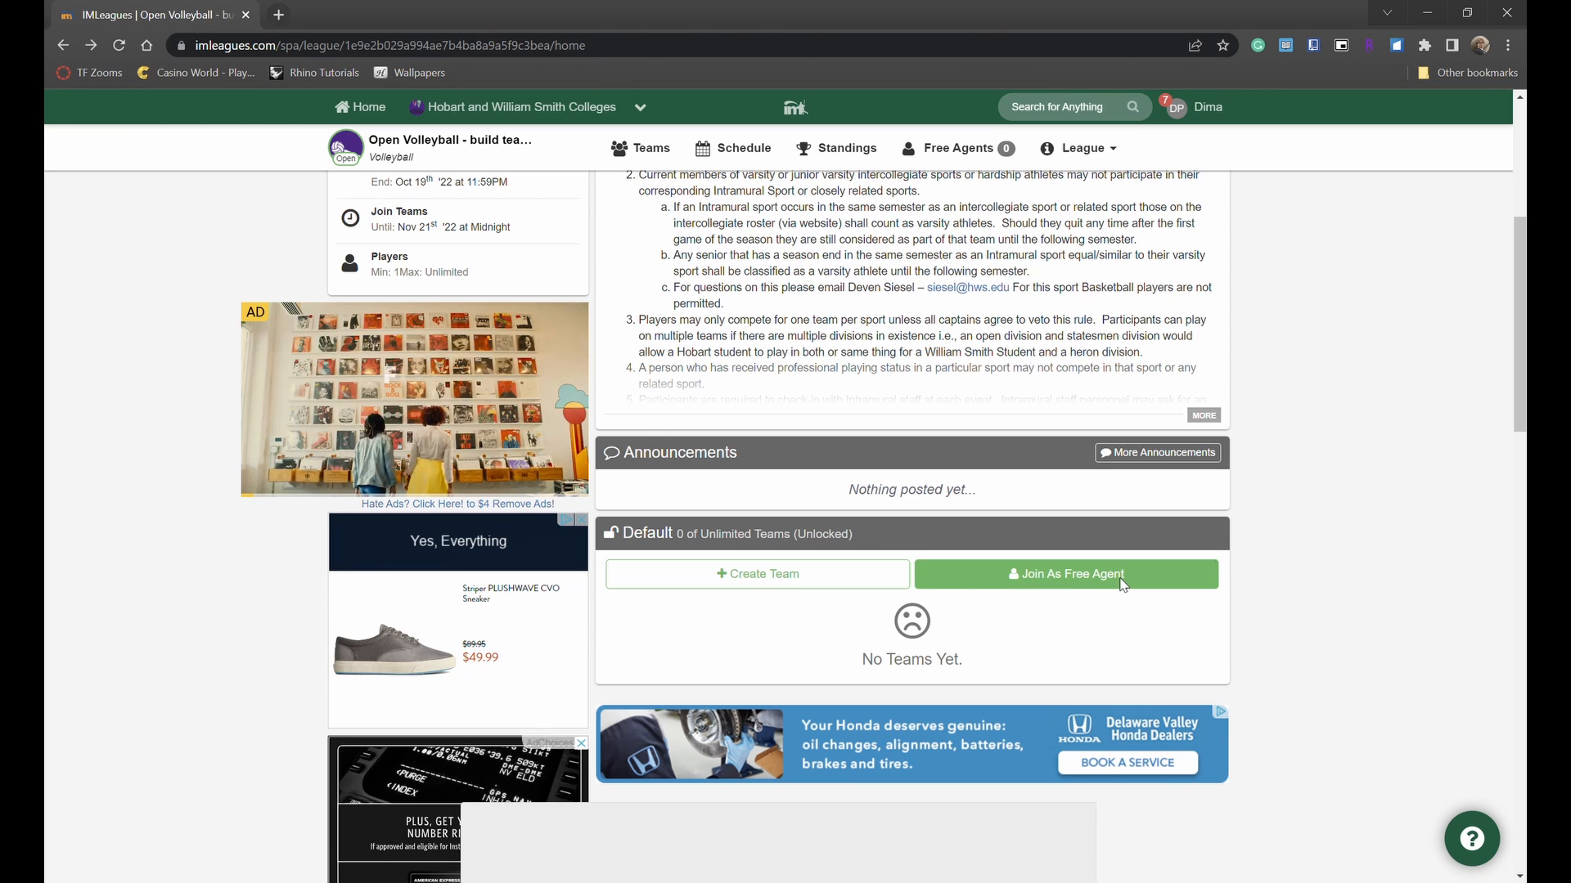
click(1065, 572)
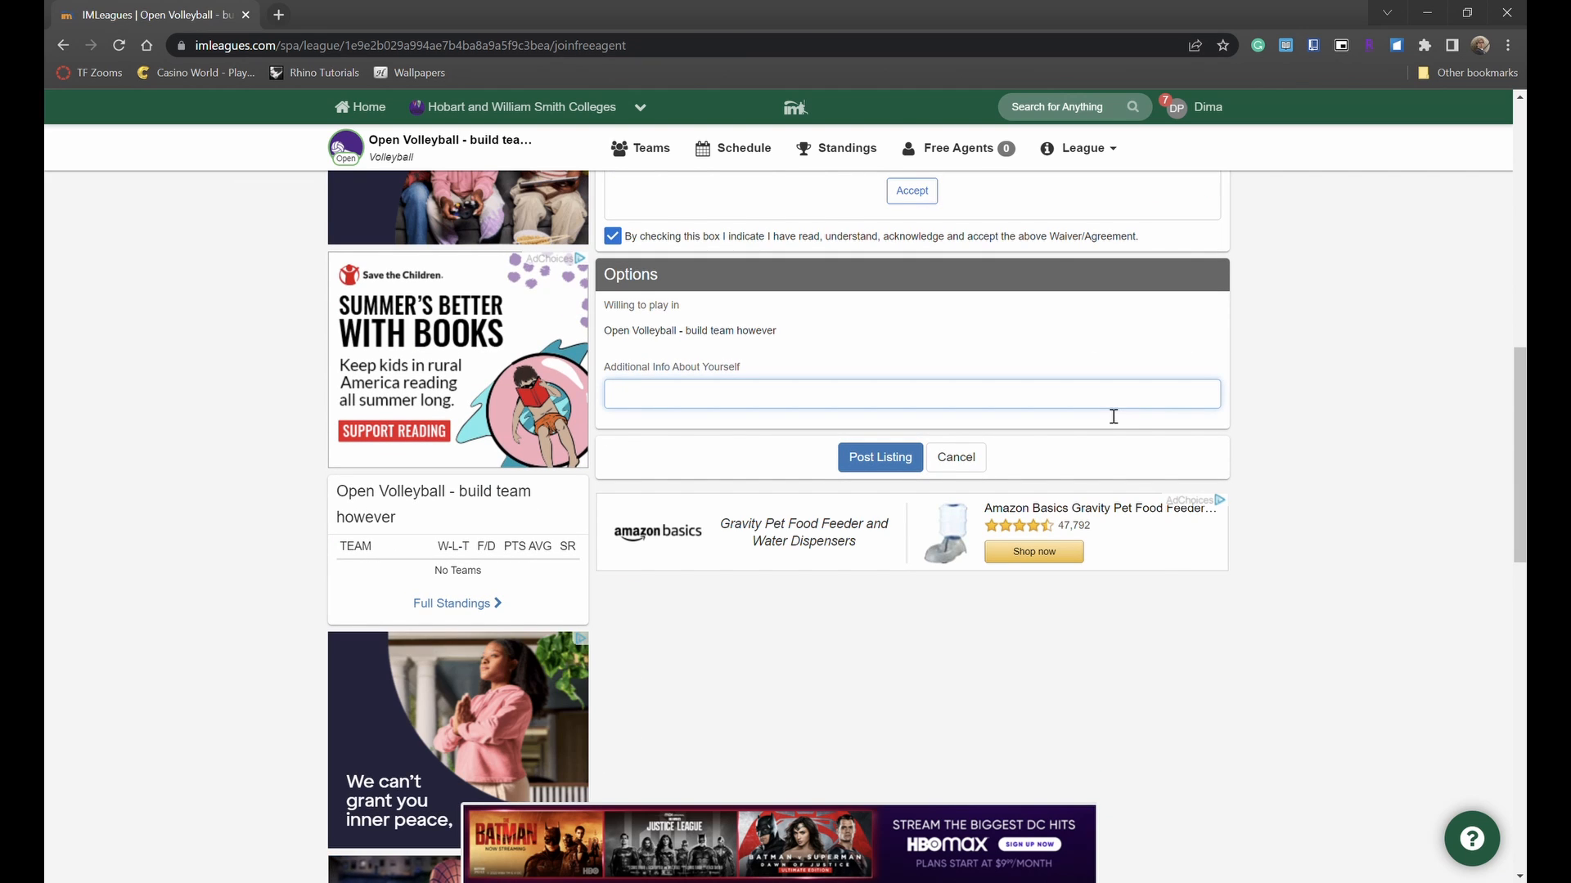
- Describe yourself as a reliable, punctual team player who enjoys volleyball but couldn't find a team
text(Good team player, i really)
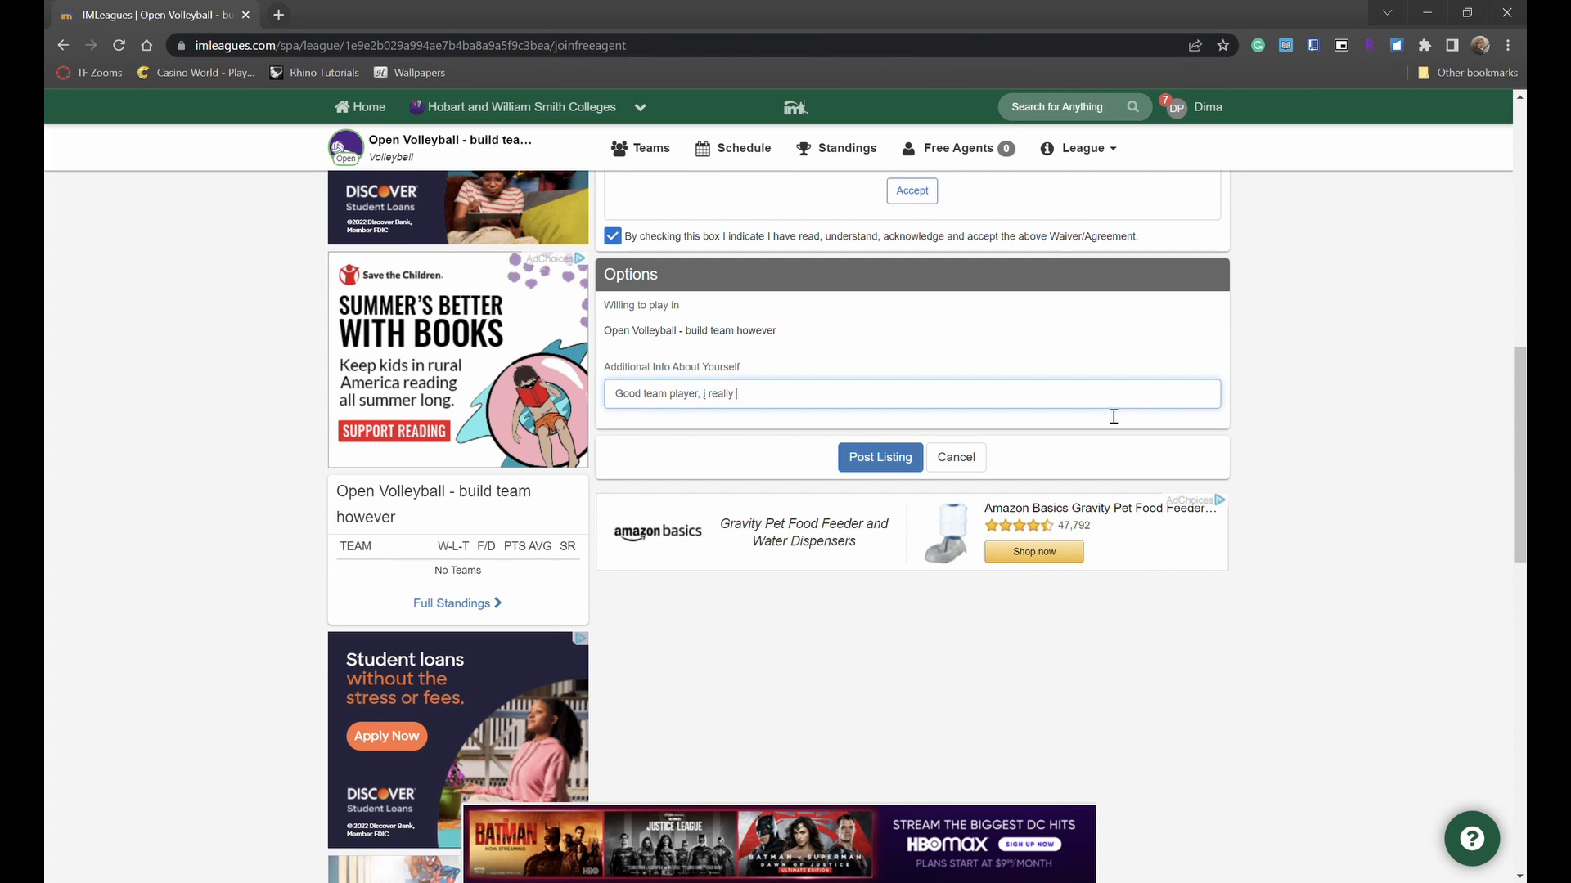
text(enjoy volleyball but)
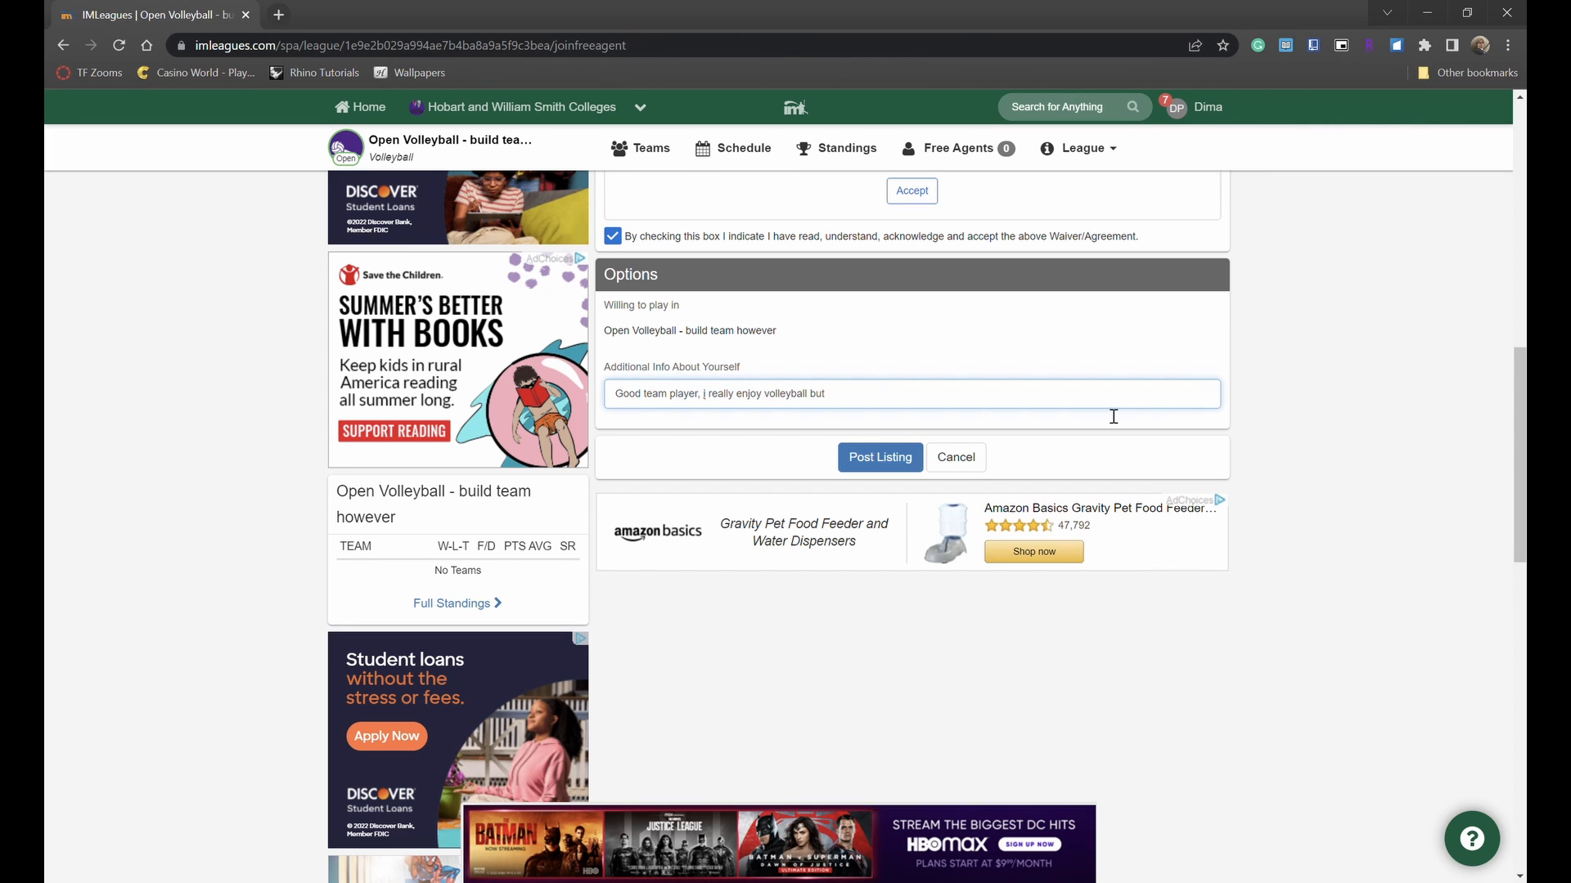
text(could not find)
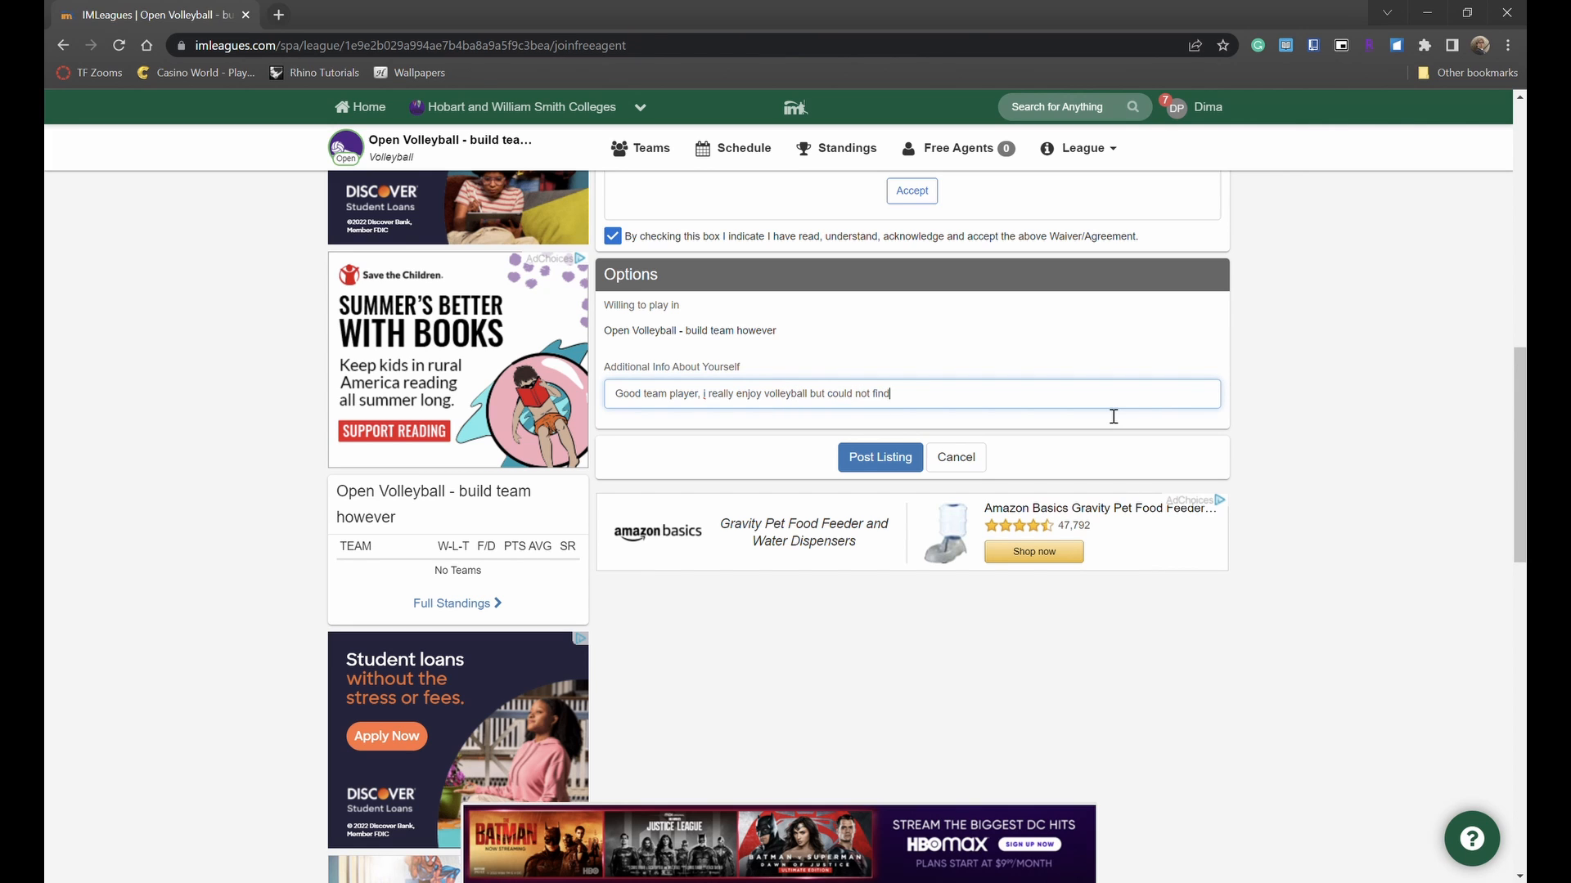
text(a team.)
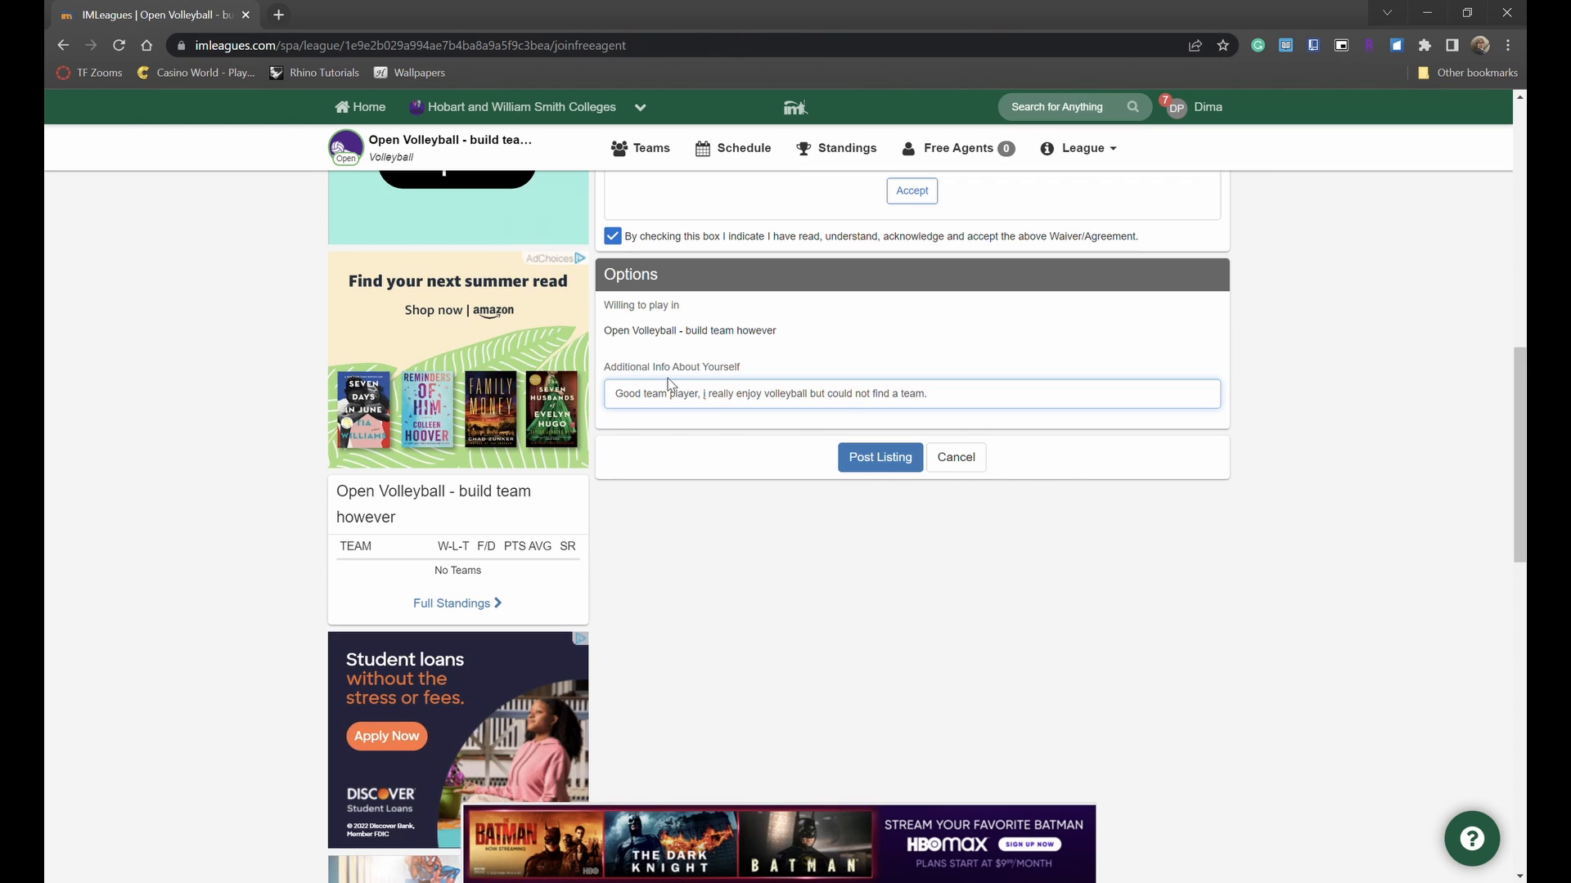
text(I am reliable and w)
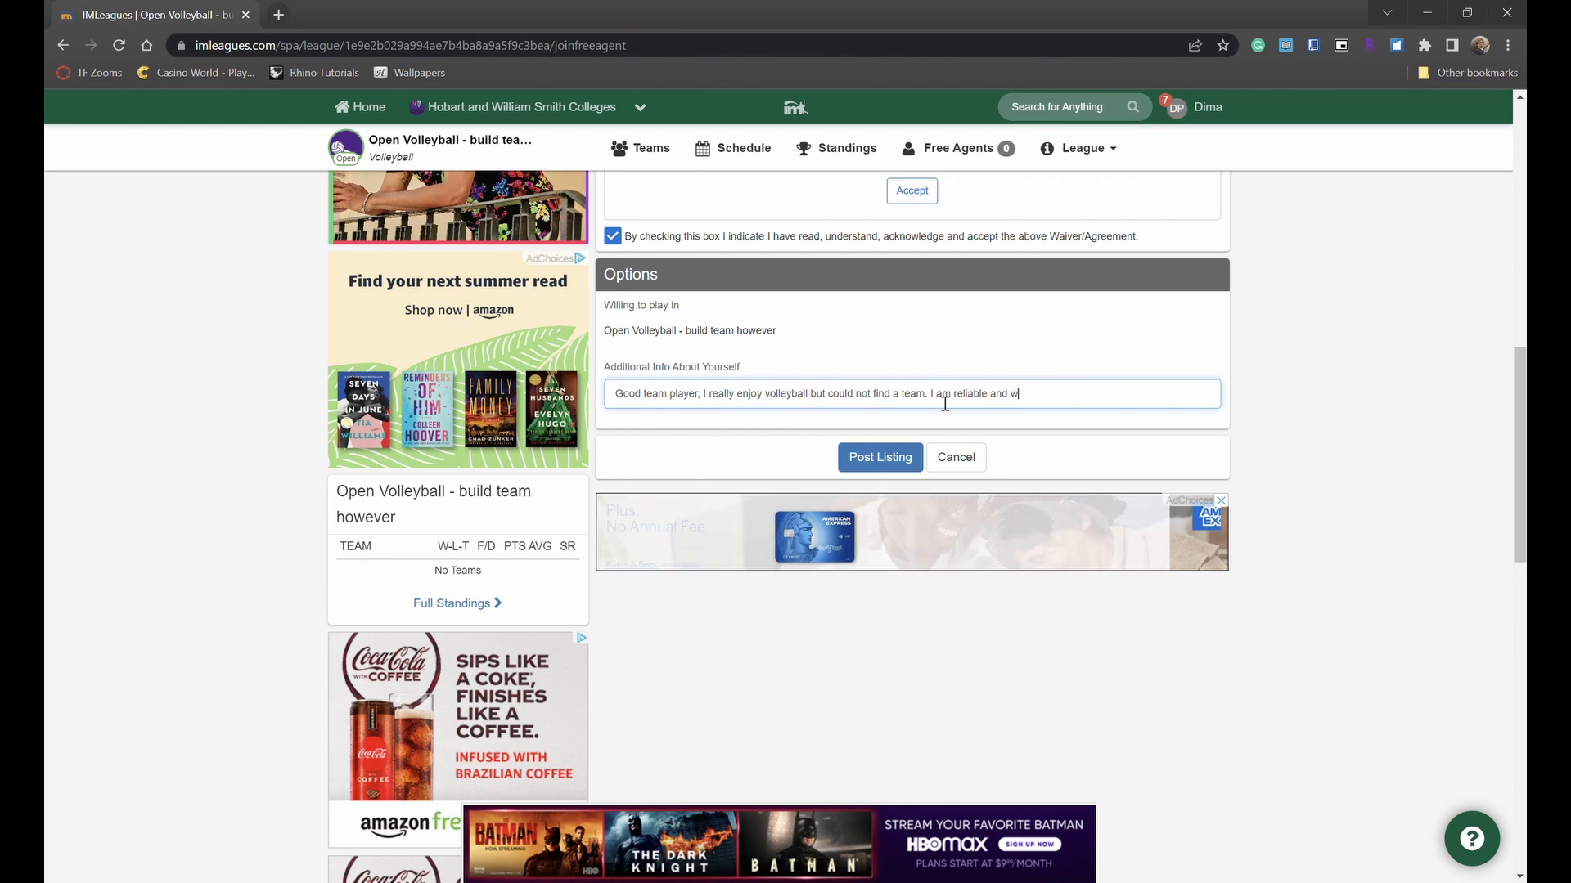
text(ill get tot hte e)
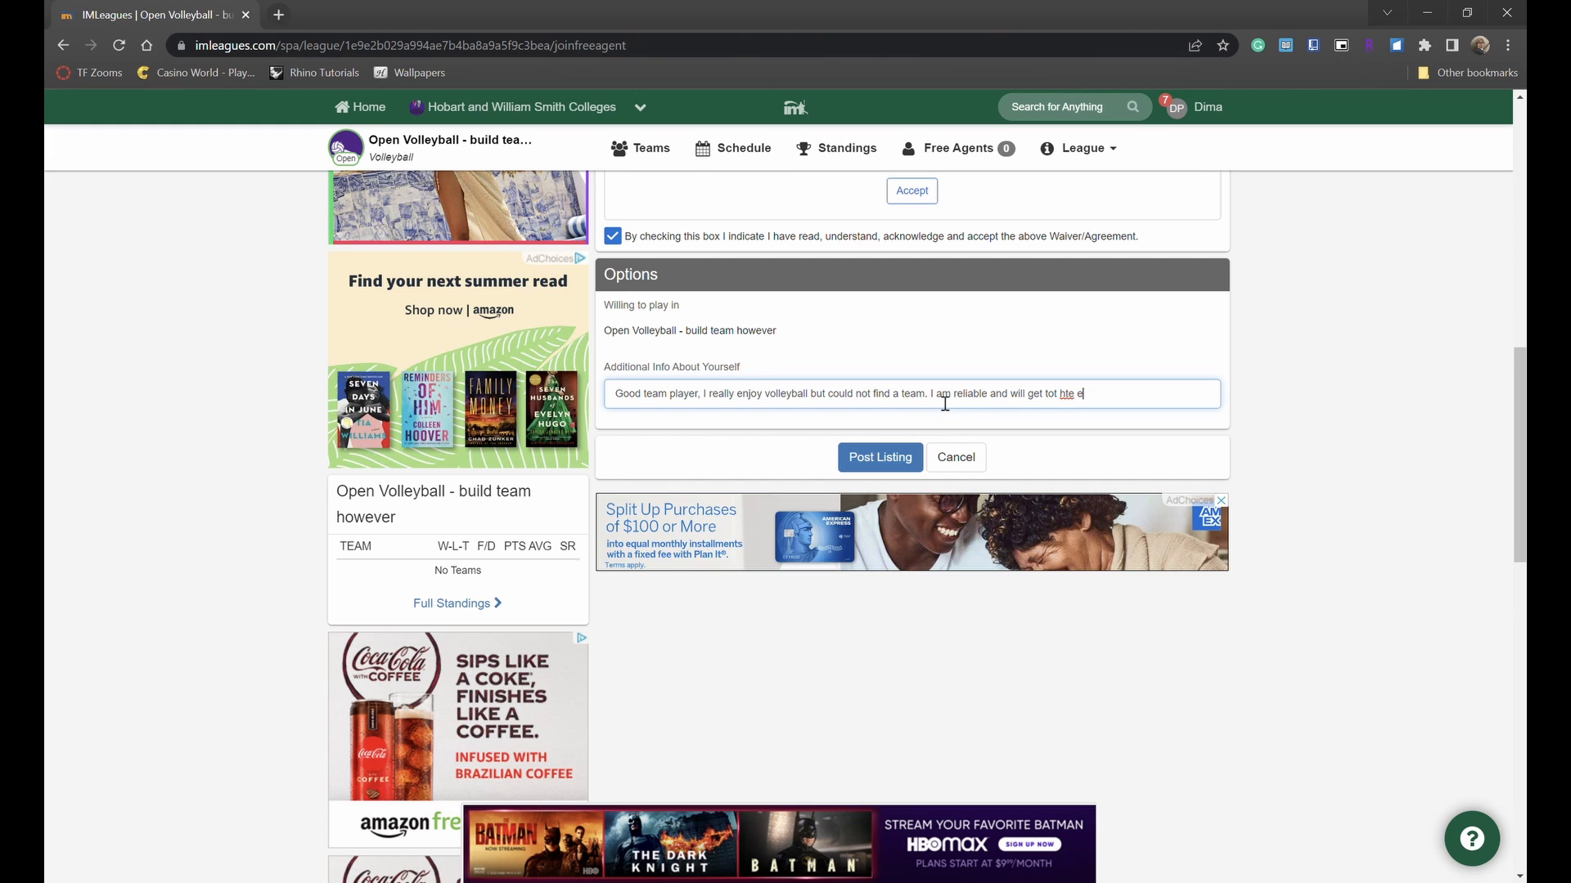
text(vents on time.)
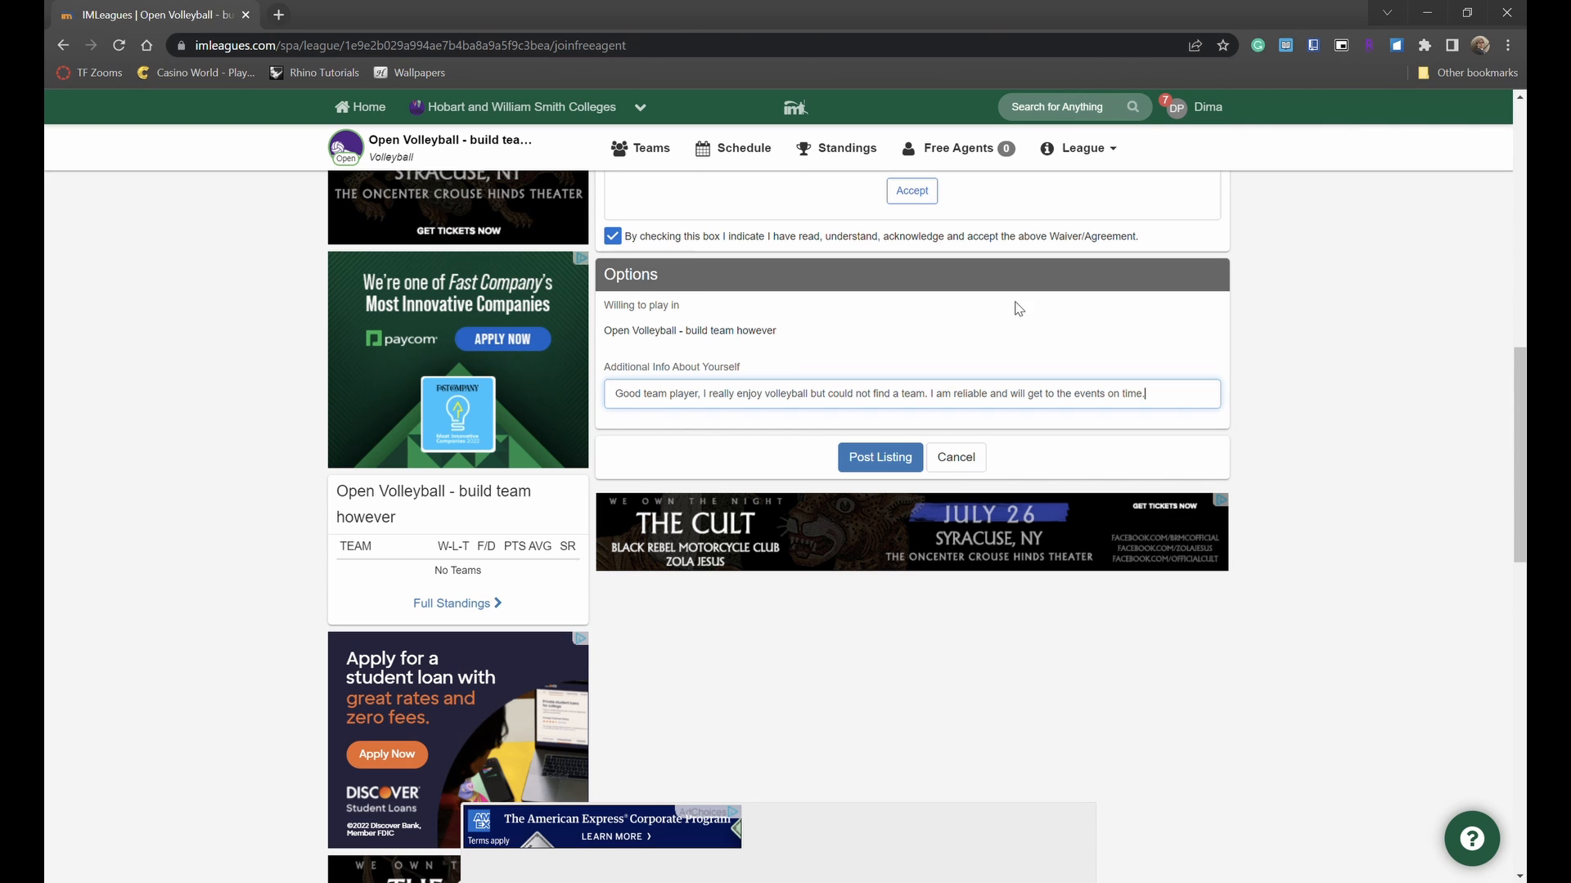
mouse_move(734, 321)
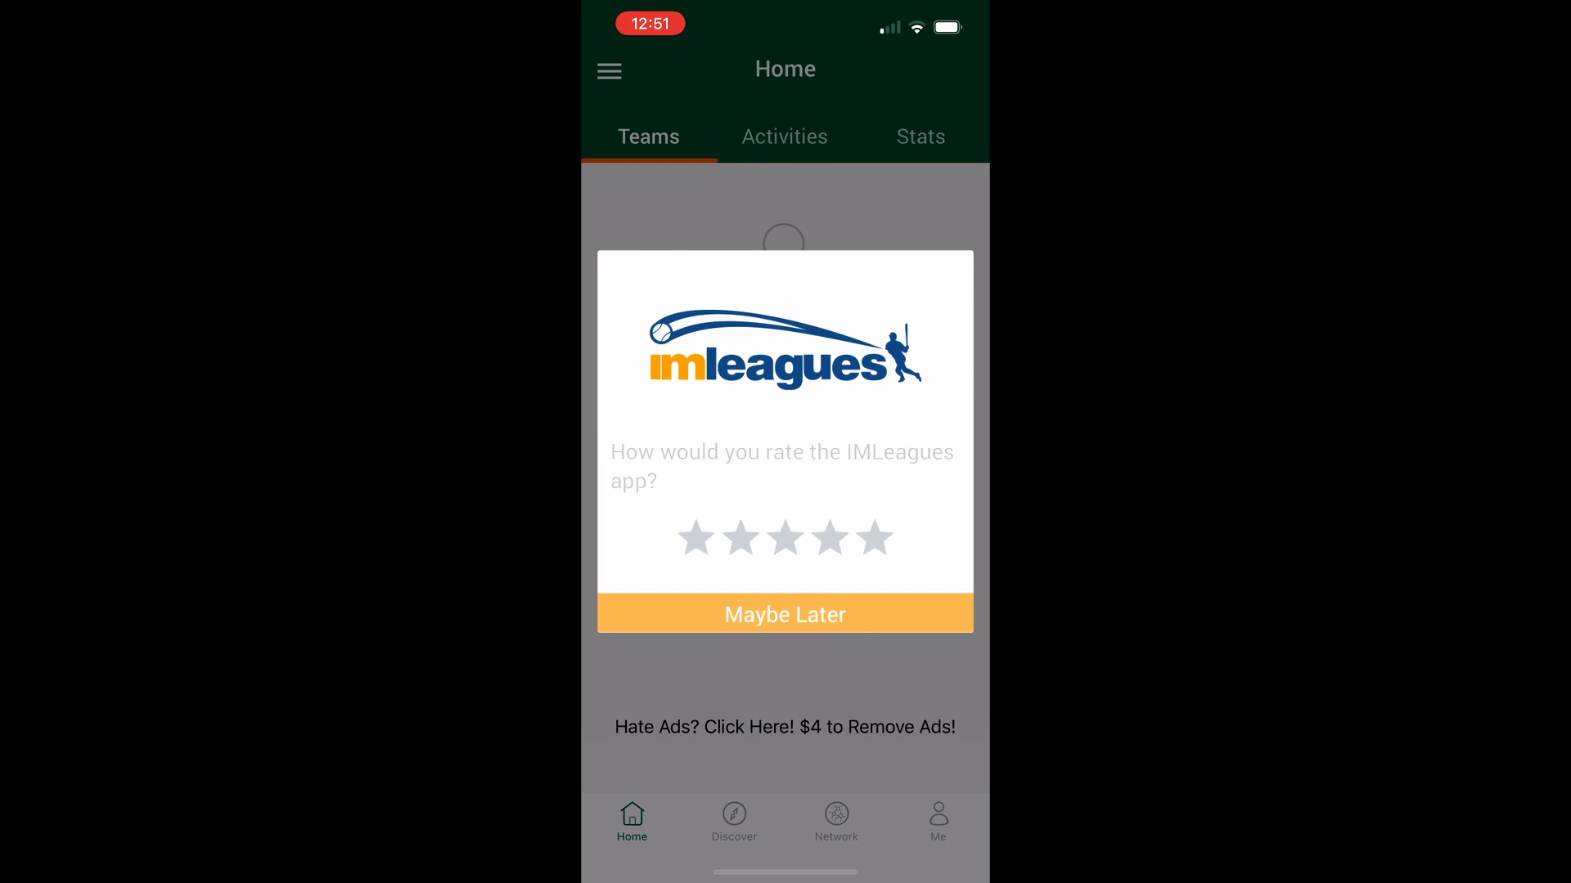
- Dismiss the rating popup and open the Hobart and William Smith network's Sports list
click(784, 615)
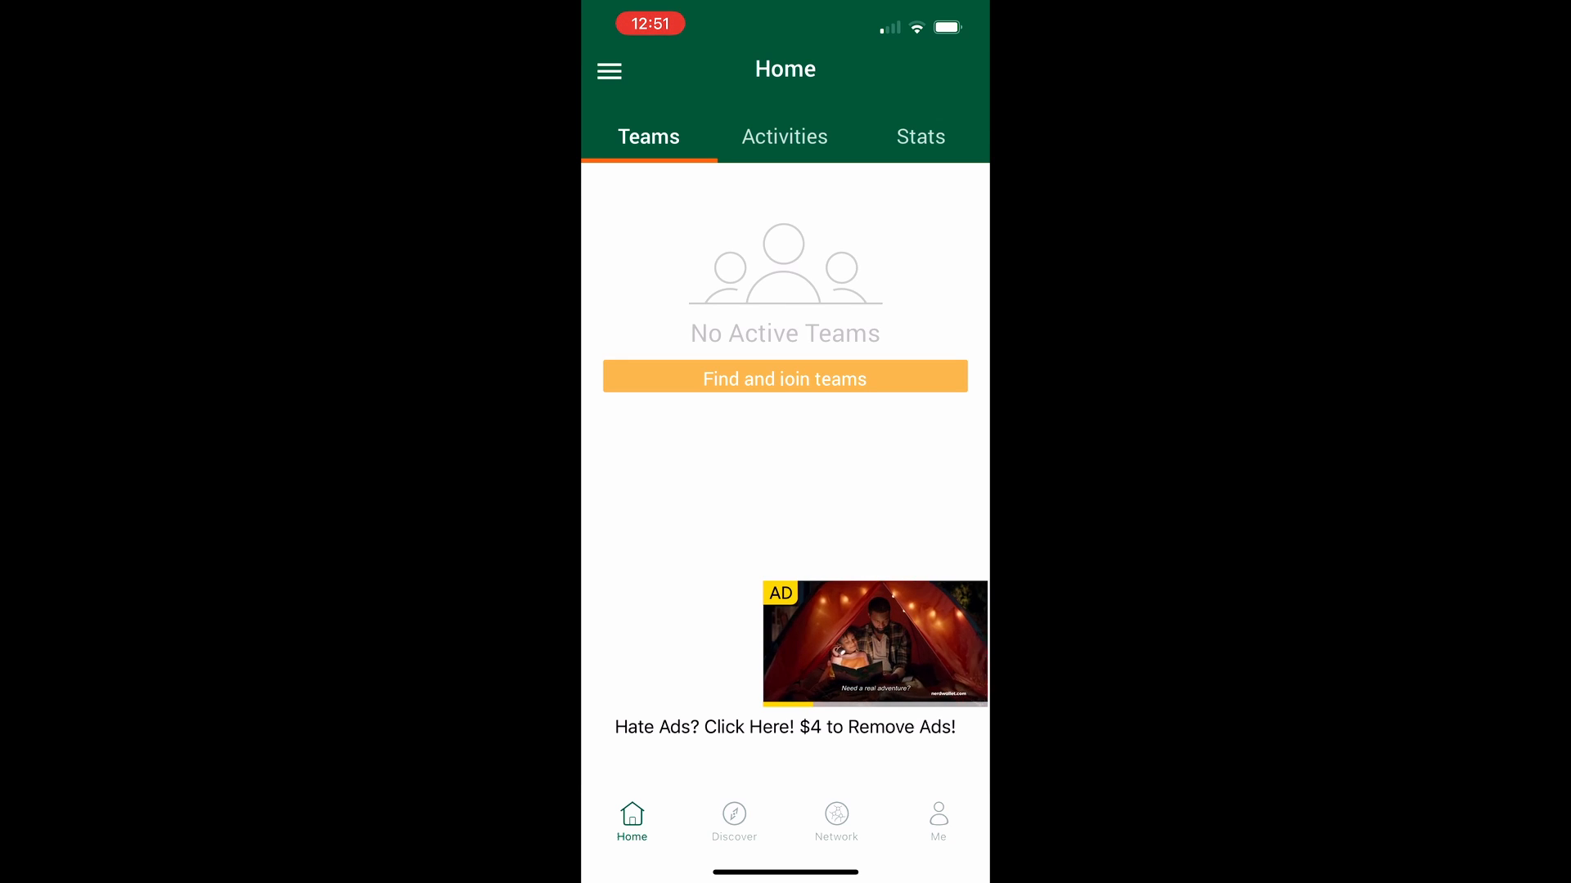
click(608, 71)
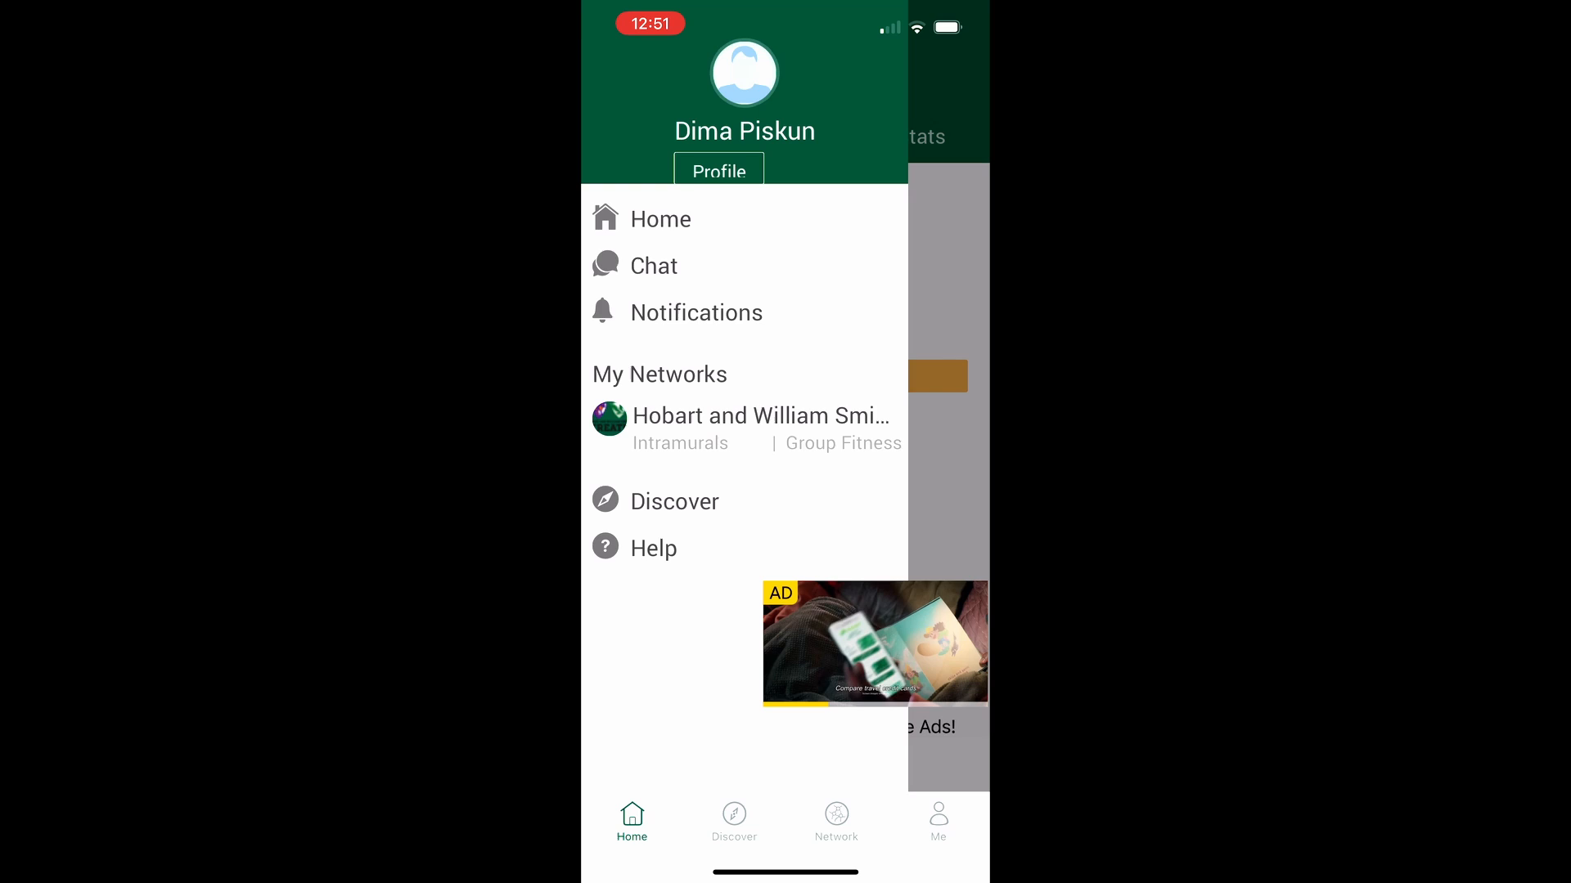
click(759, 416)
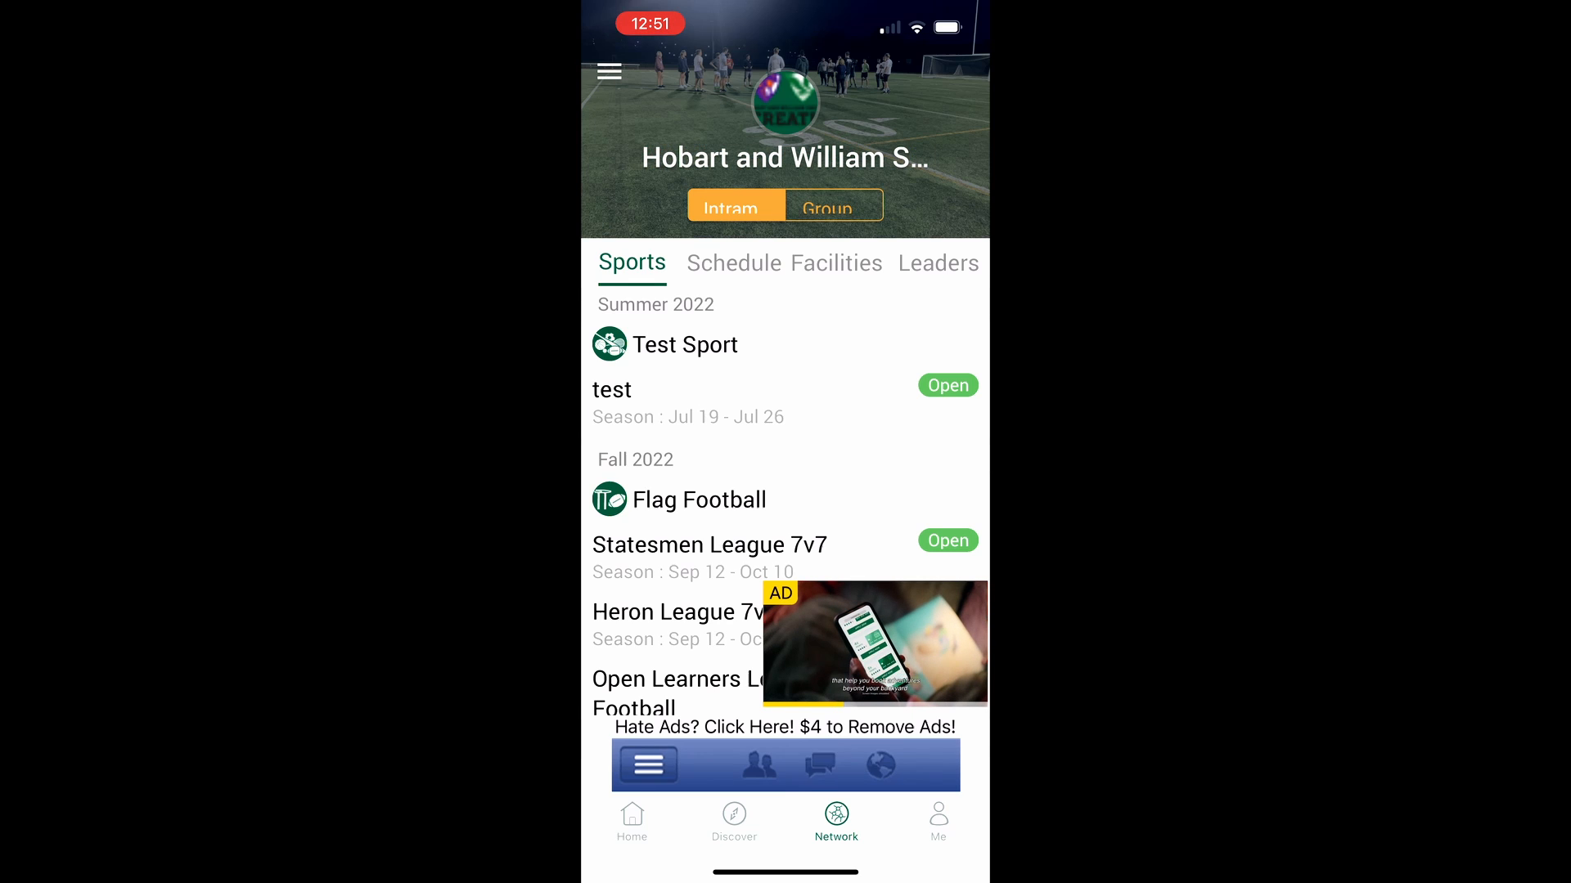
scroll(down, 3)
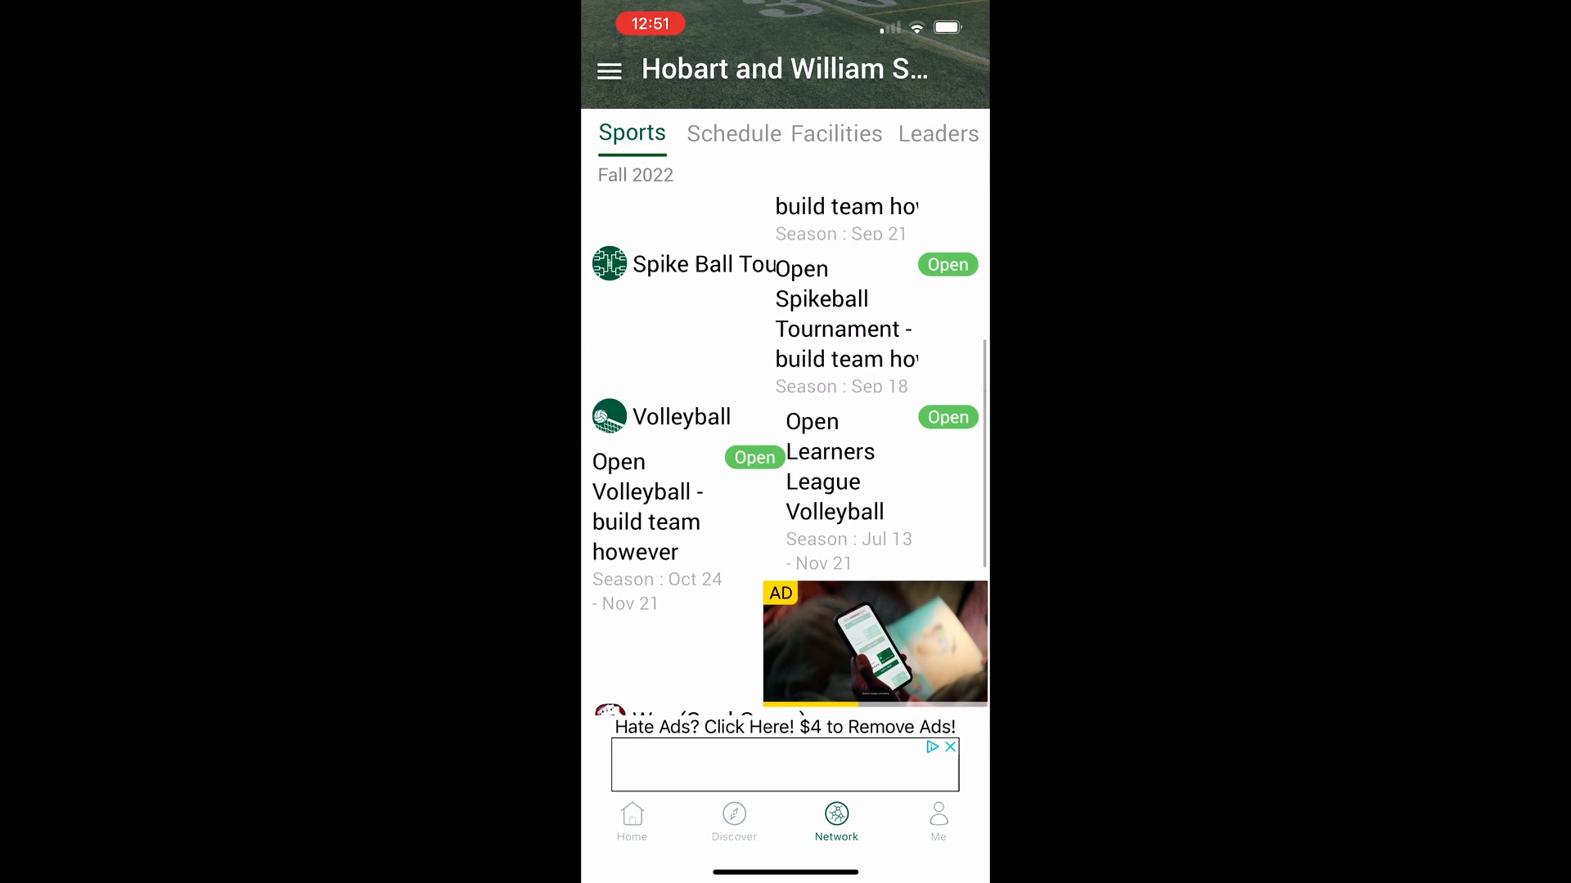